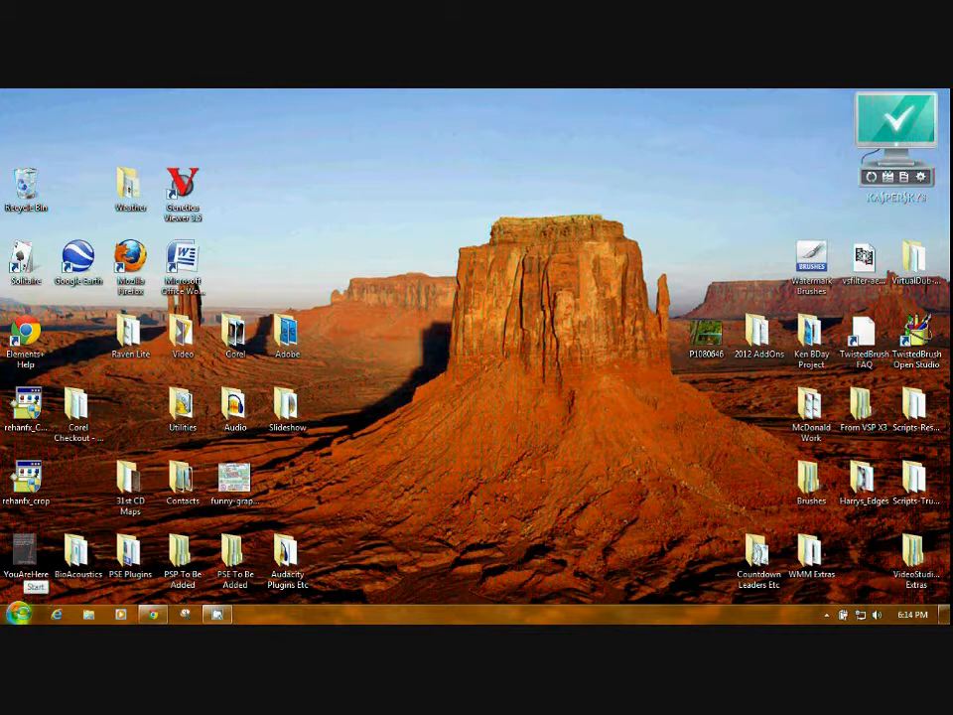
Open the Pictures library from the Start menu in an Explorer window
click(19, 614)
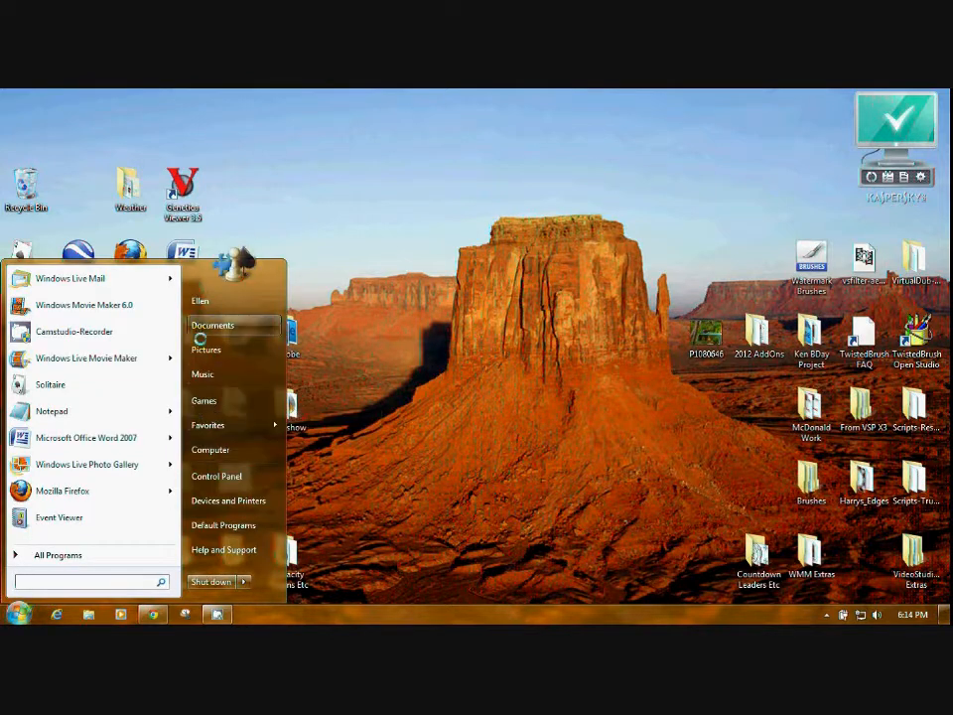
click(207, 349)
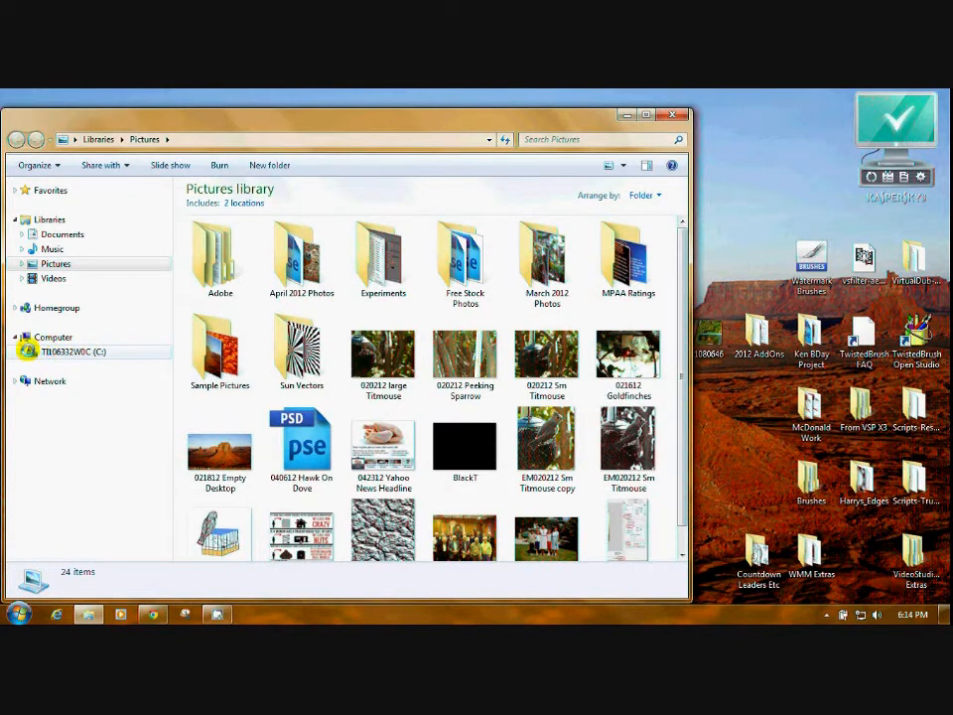
mouse_move(27, 351)
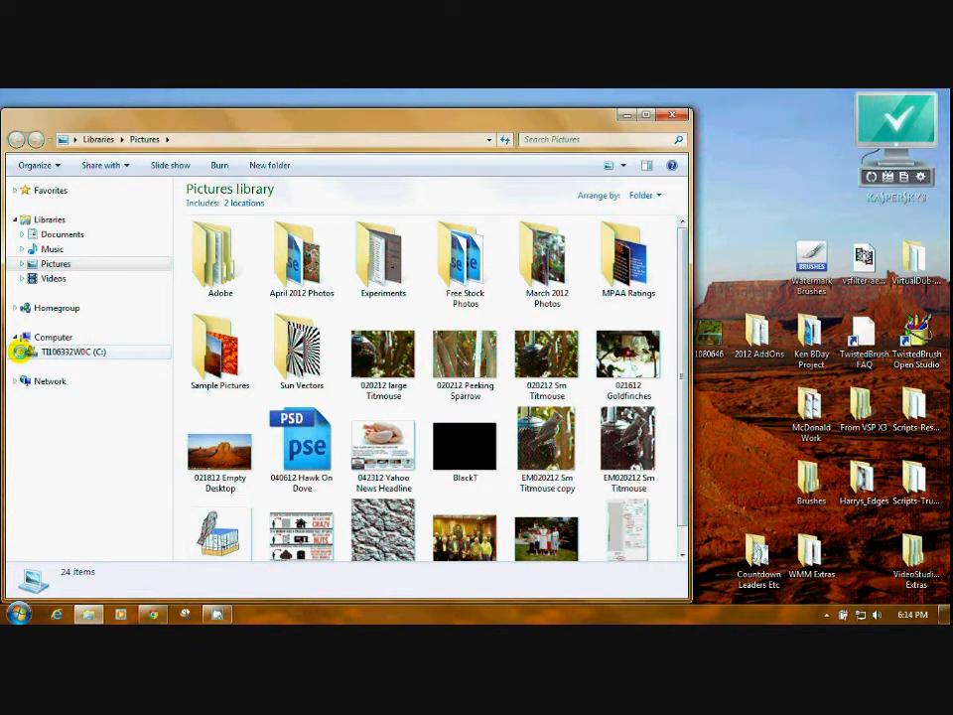
Expand Computer > C: > Program Files (x86) > Movie Maker > Shared in the navigation pane
click(14, 351)
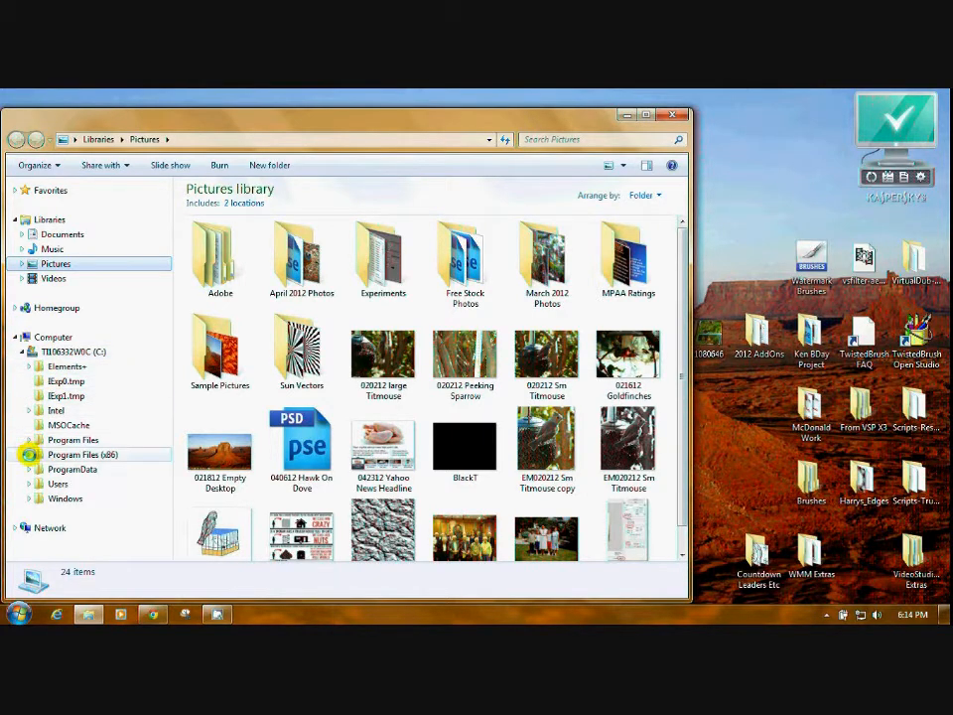
click(24, 453)
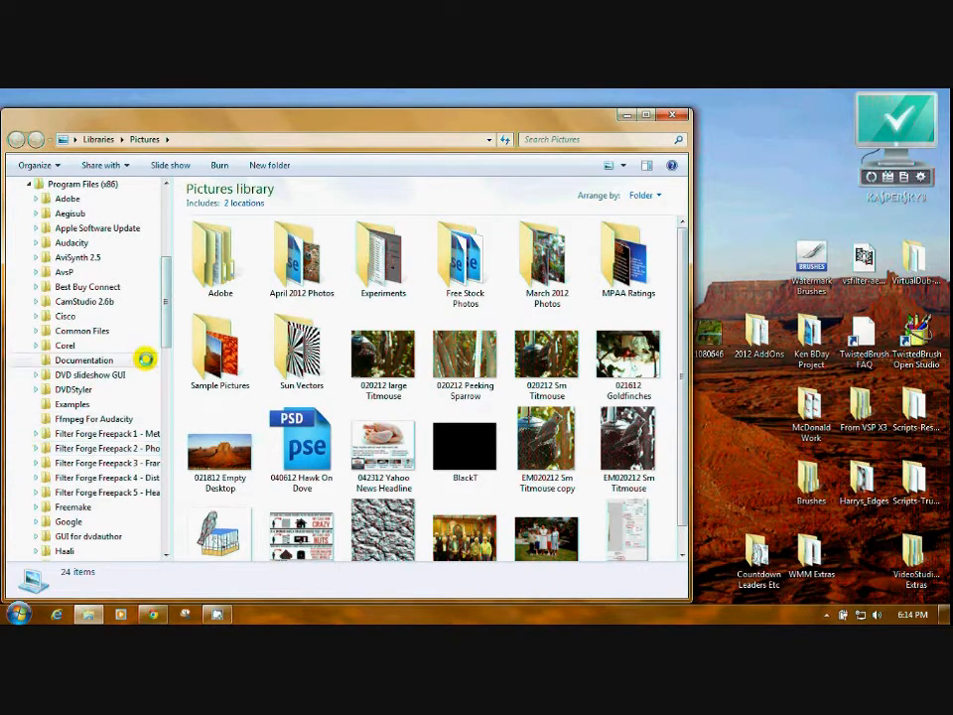
scroll(down, 3)
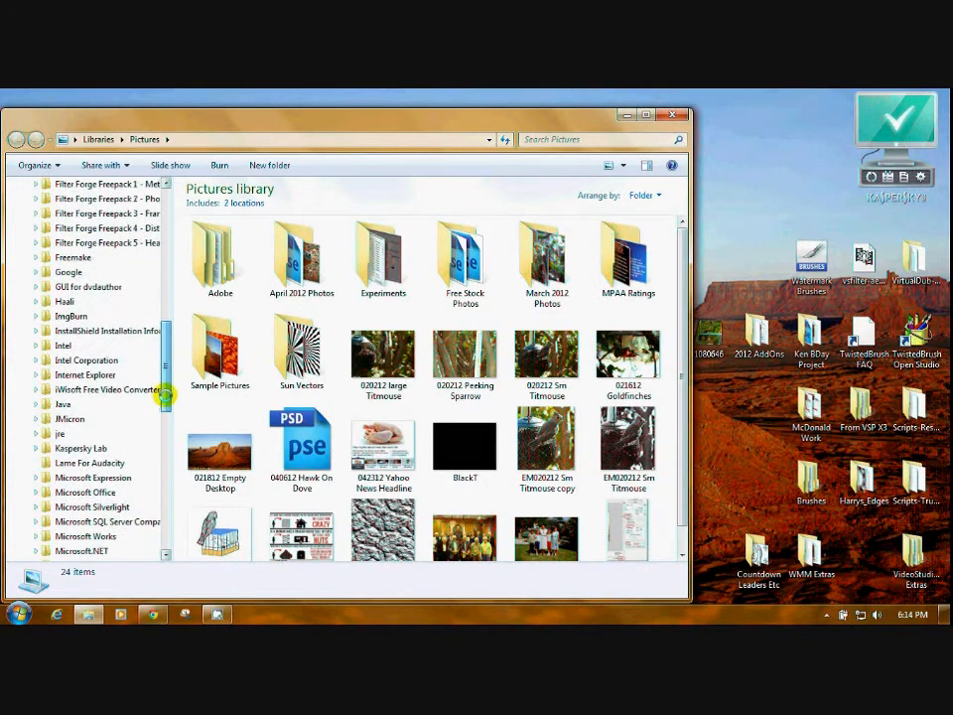
scroll(down, 3)
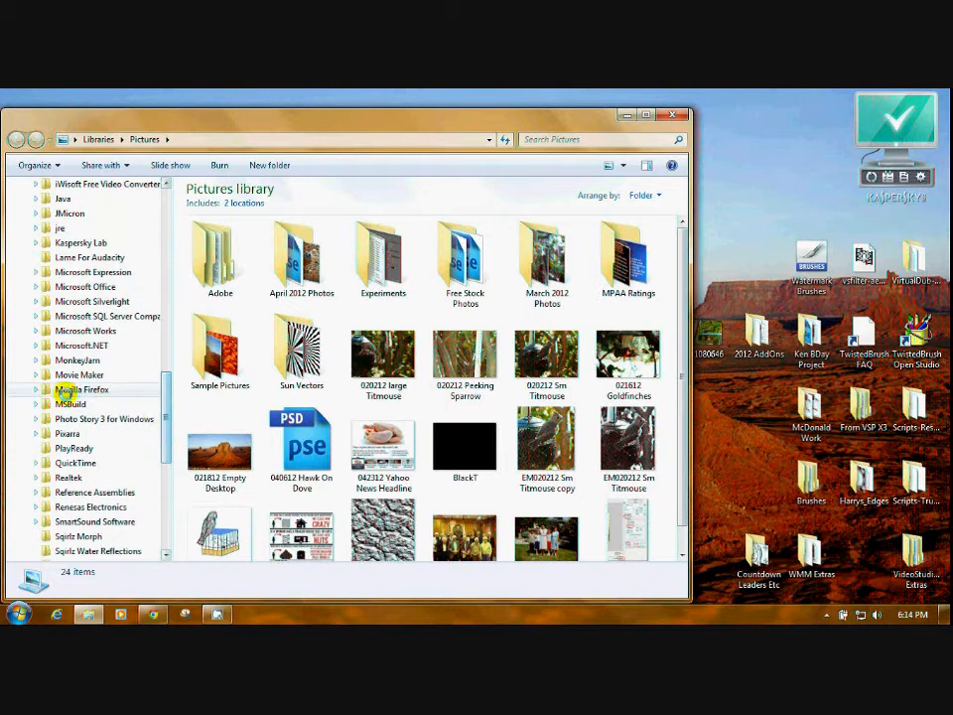
mouse_move(80, 373)
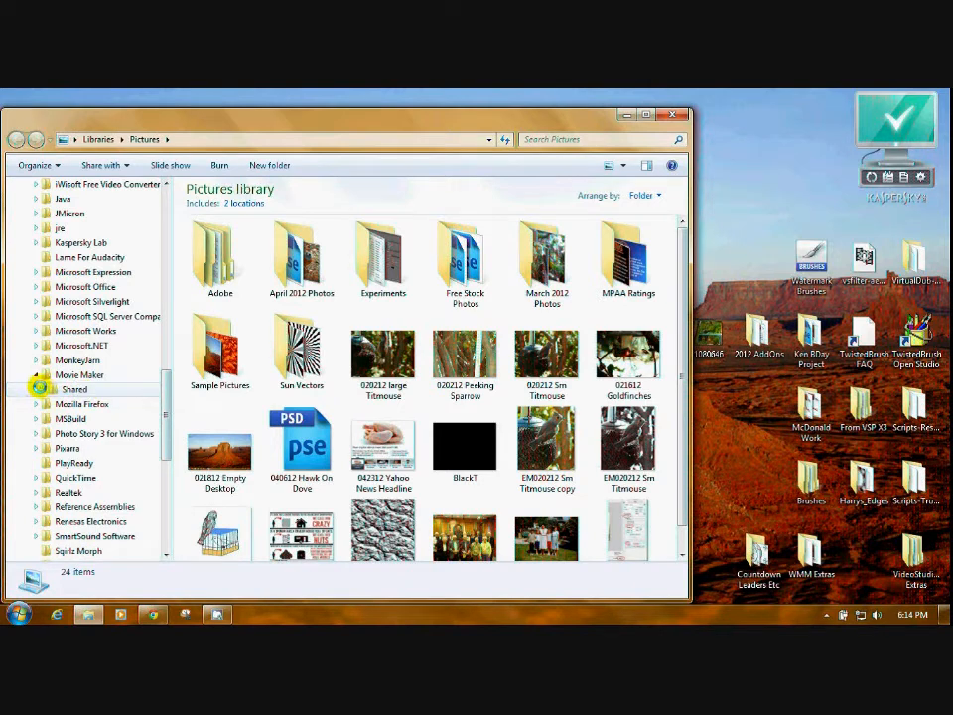
click(54, 389)
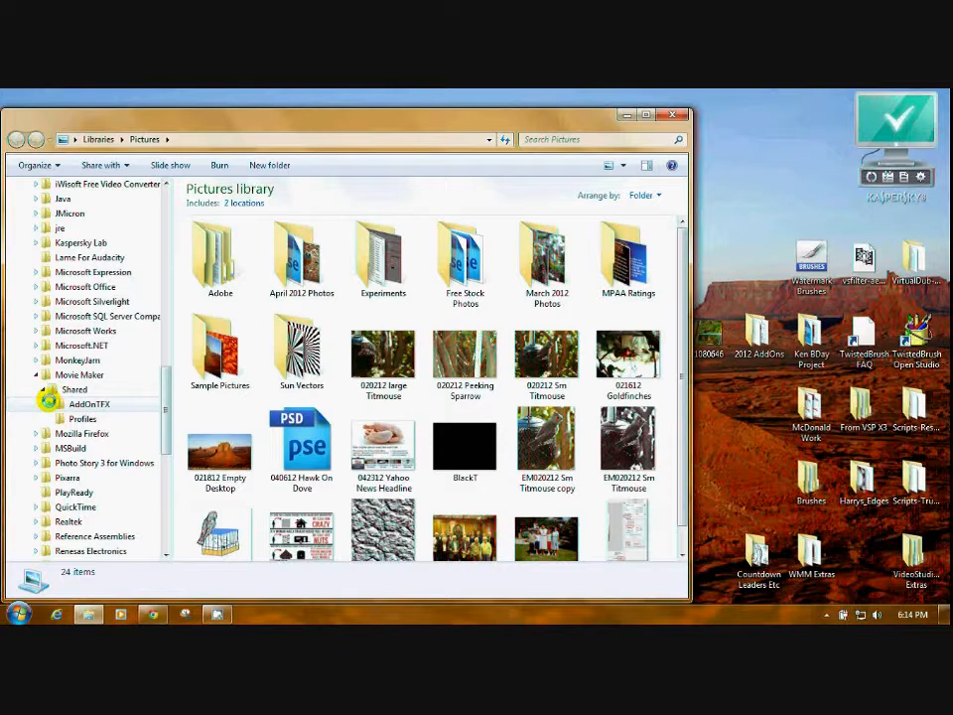
click(60, 405)
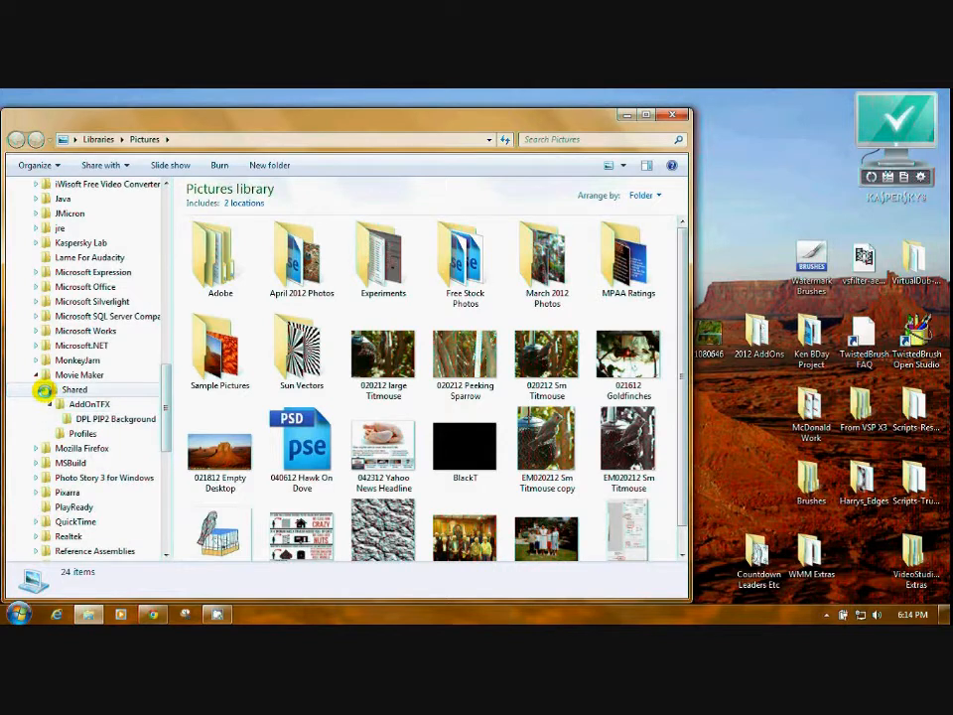
click(44, 387)
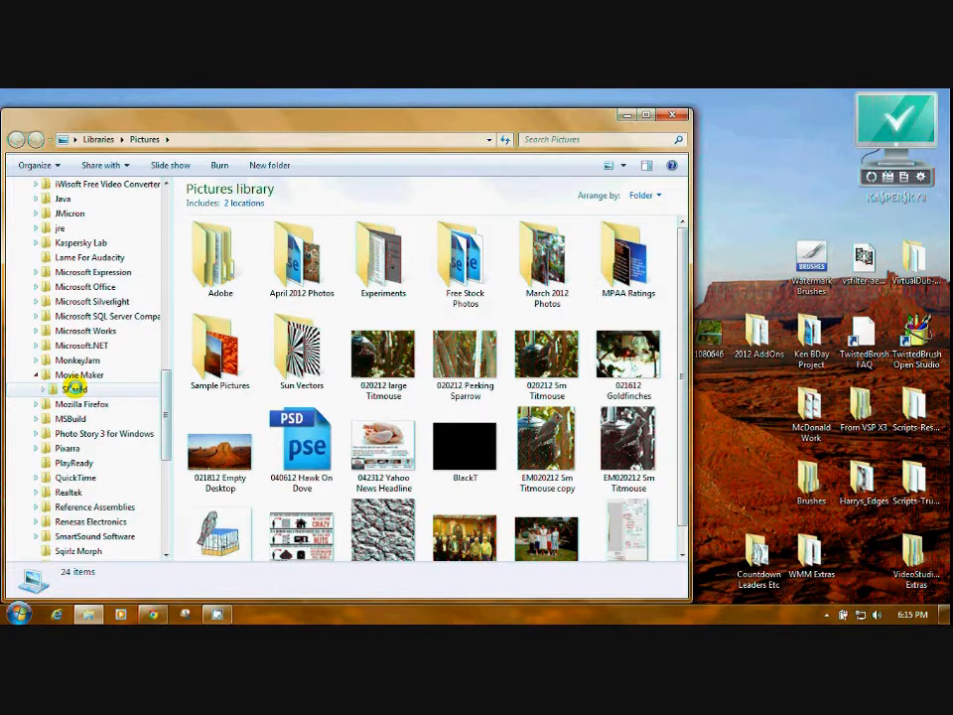
Create an AddOnTFX folder inside Shared, confirm merging it into the existing one, and go into it
right_click(80, 387)
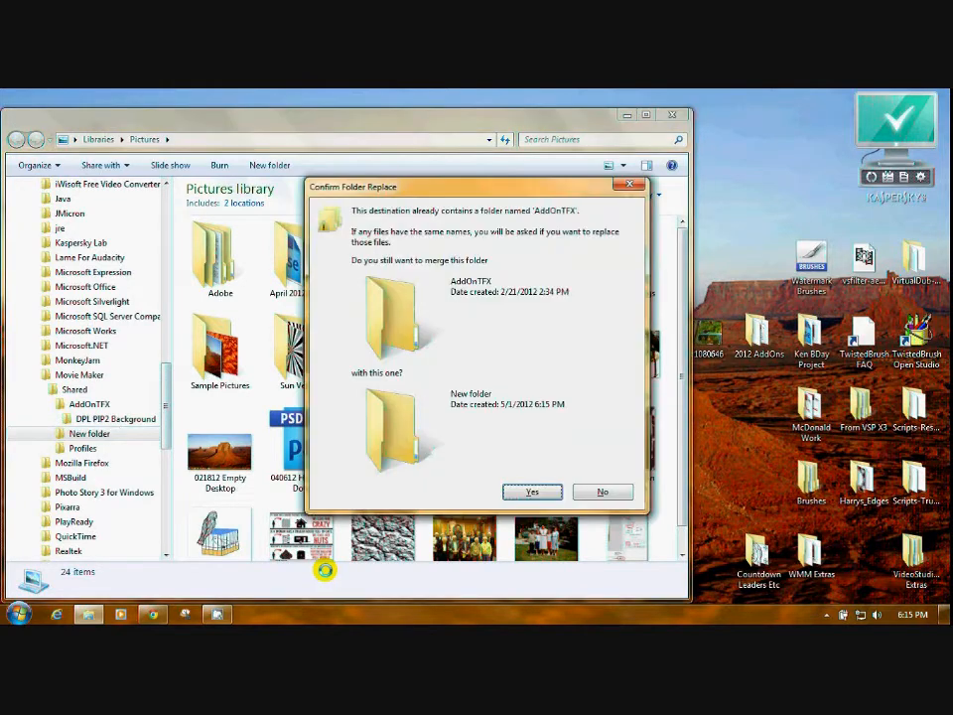
click(533, 492)
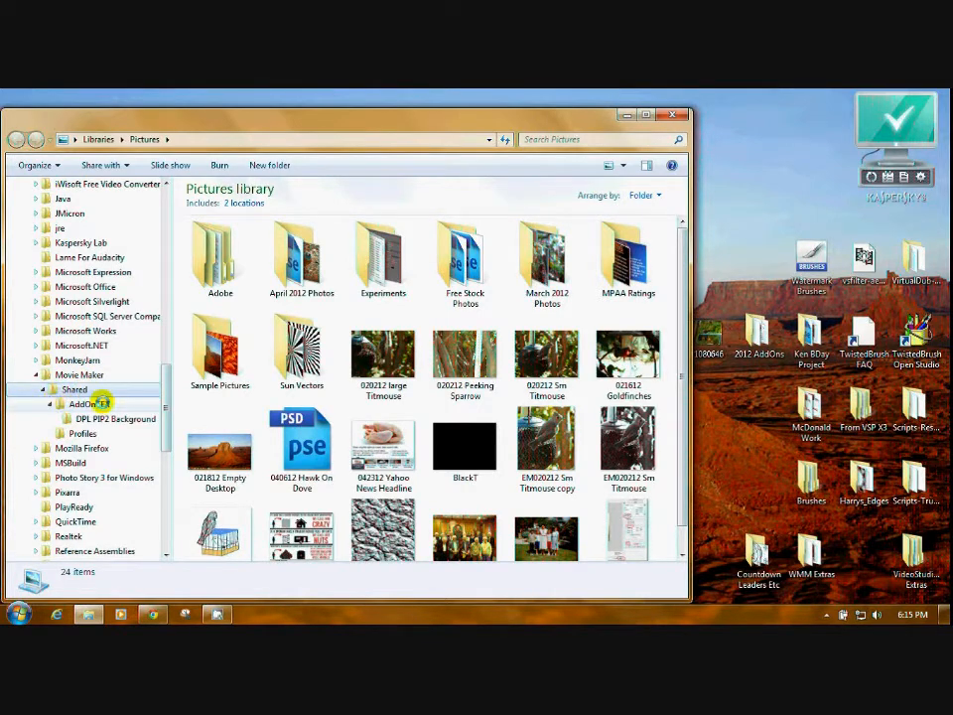
click(48, 403)
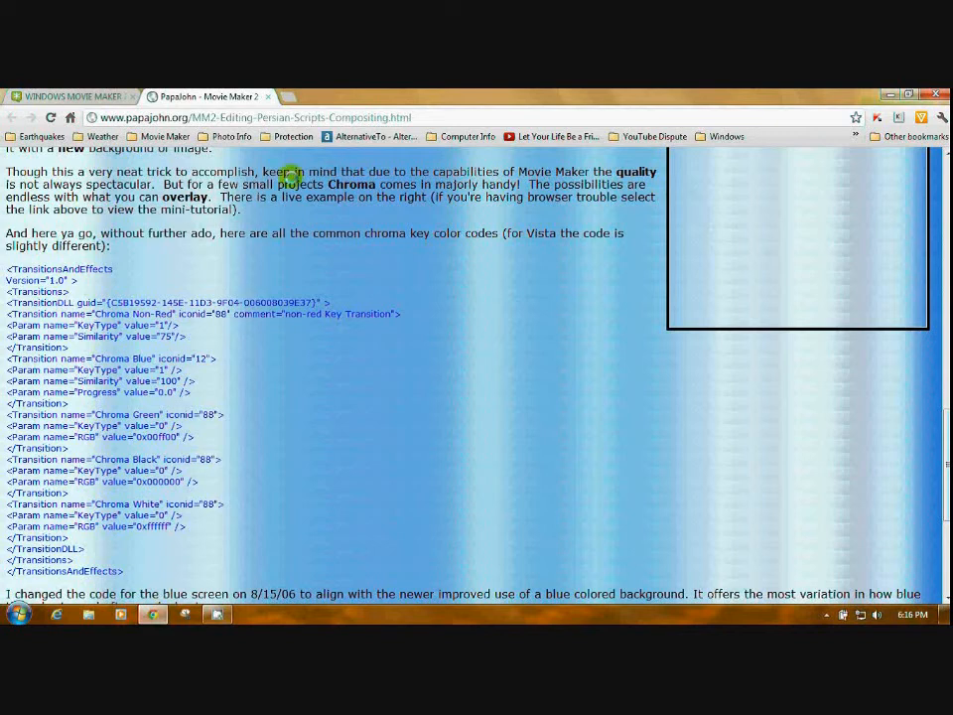
mouse_move(916, 325)
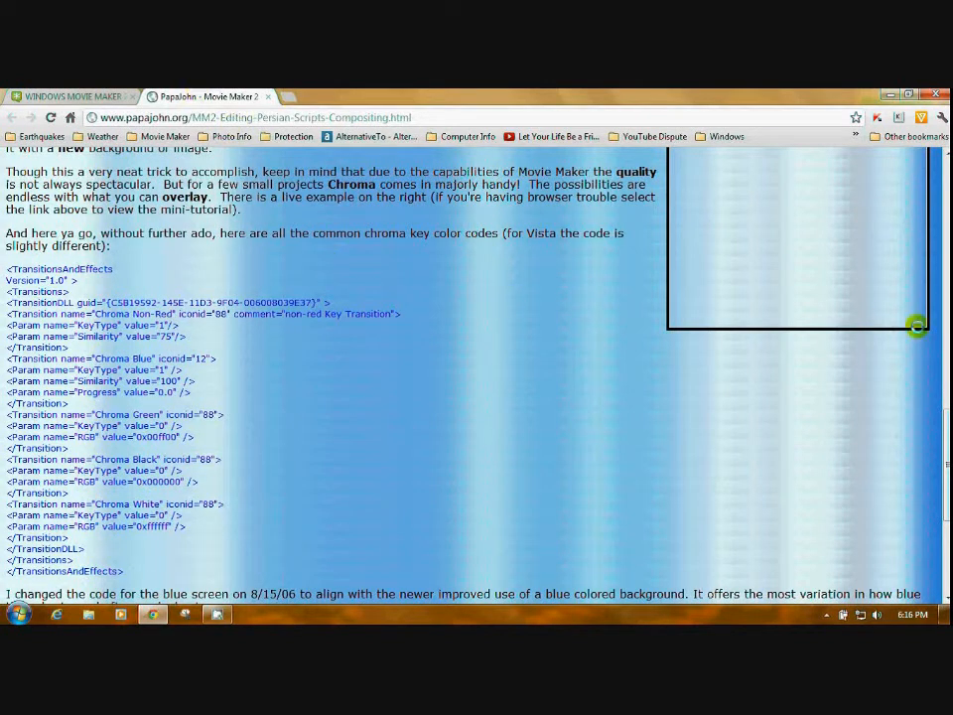
Select the TransitionsAndEffects chroma key XML block on the web page and copy it
scroll(down, 3)
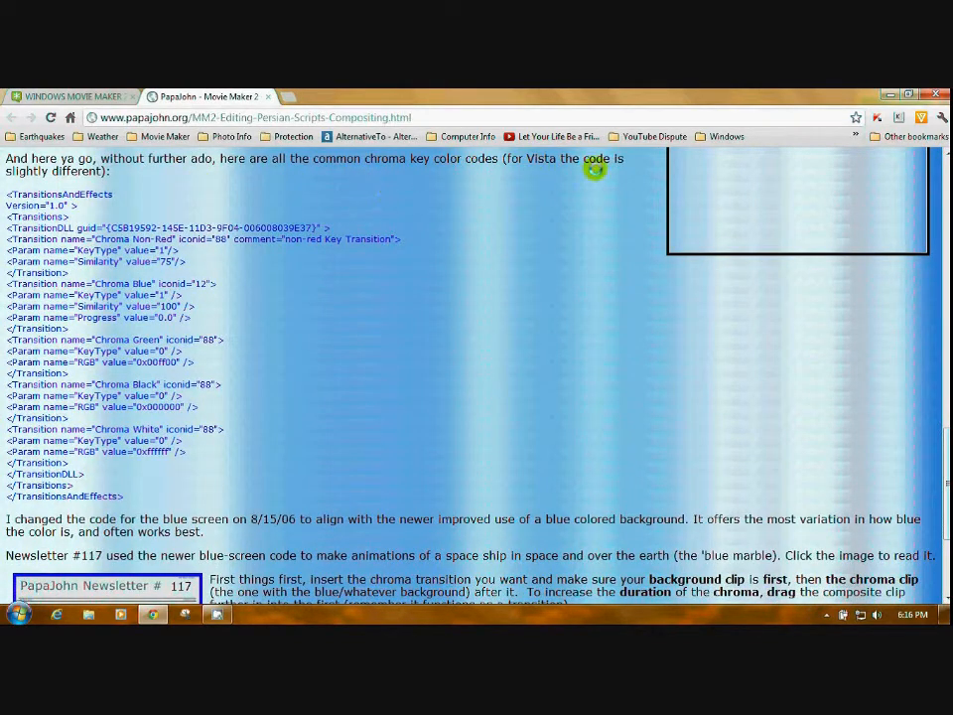
mouse_move(4, 183)
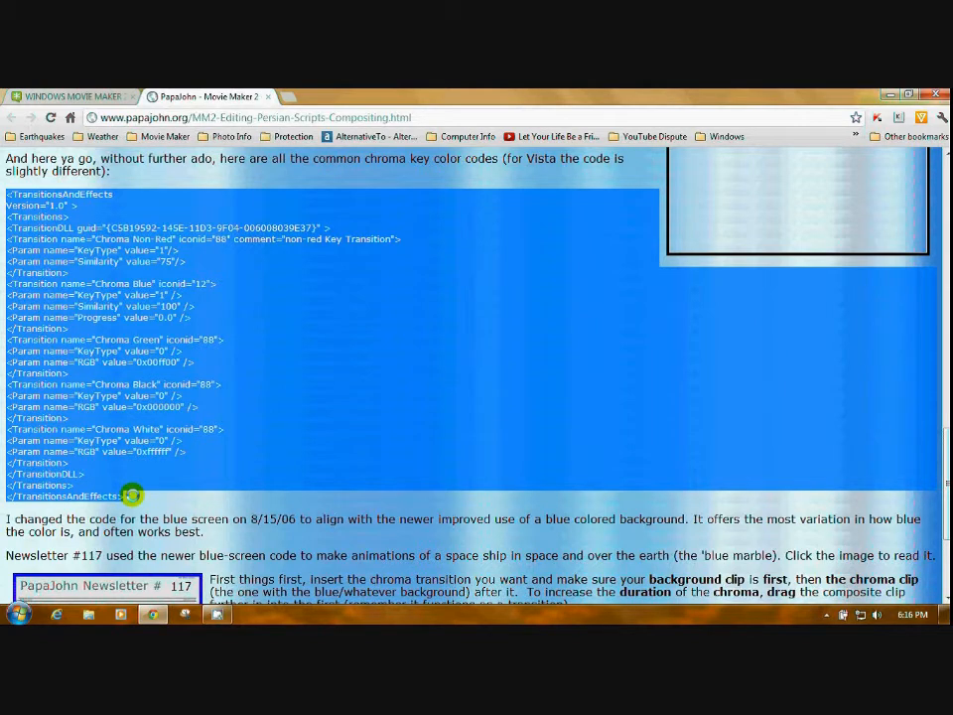
mouse_move(254, 318)
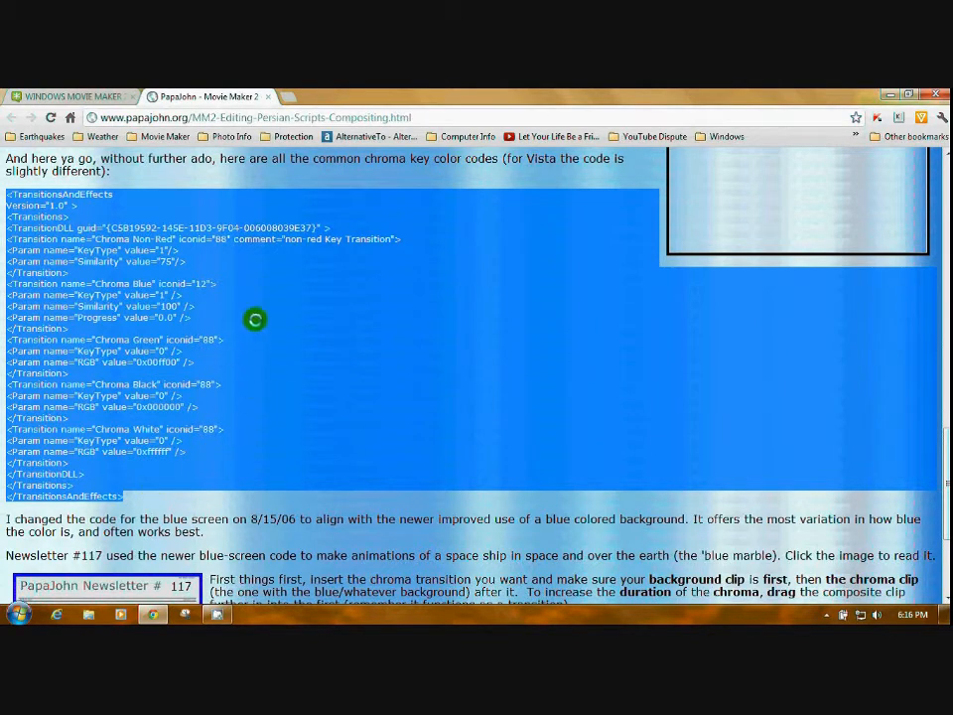
right_click(256, 320)
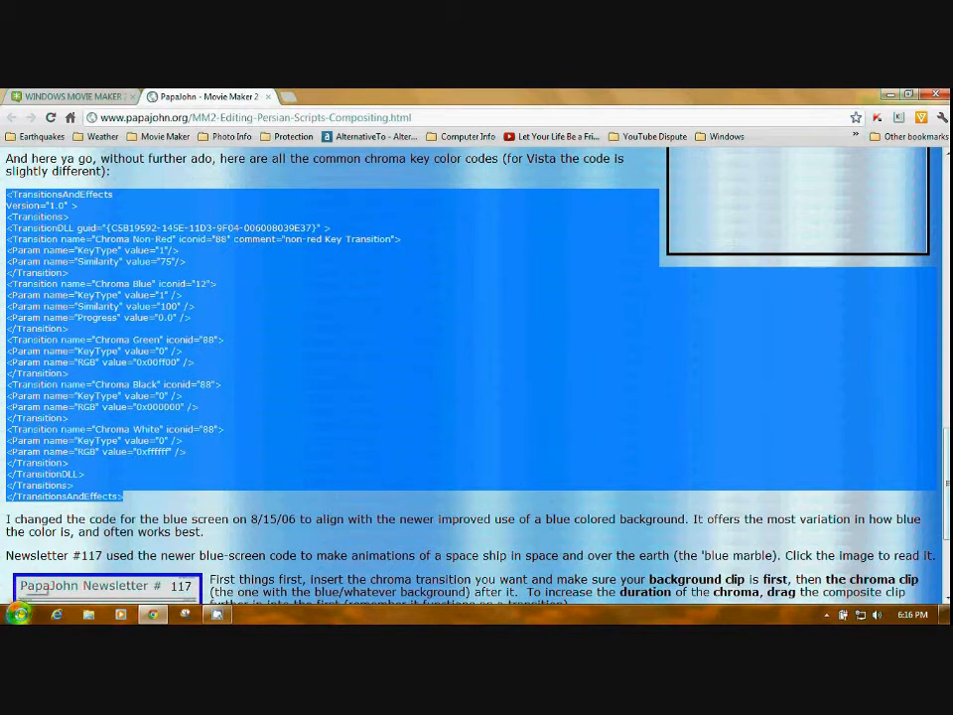
Launch Notepad from Start > All Programs > Accessories
click(18, 614)
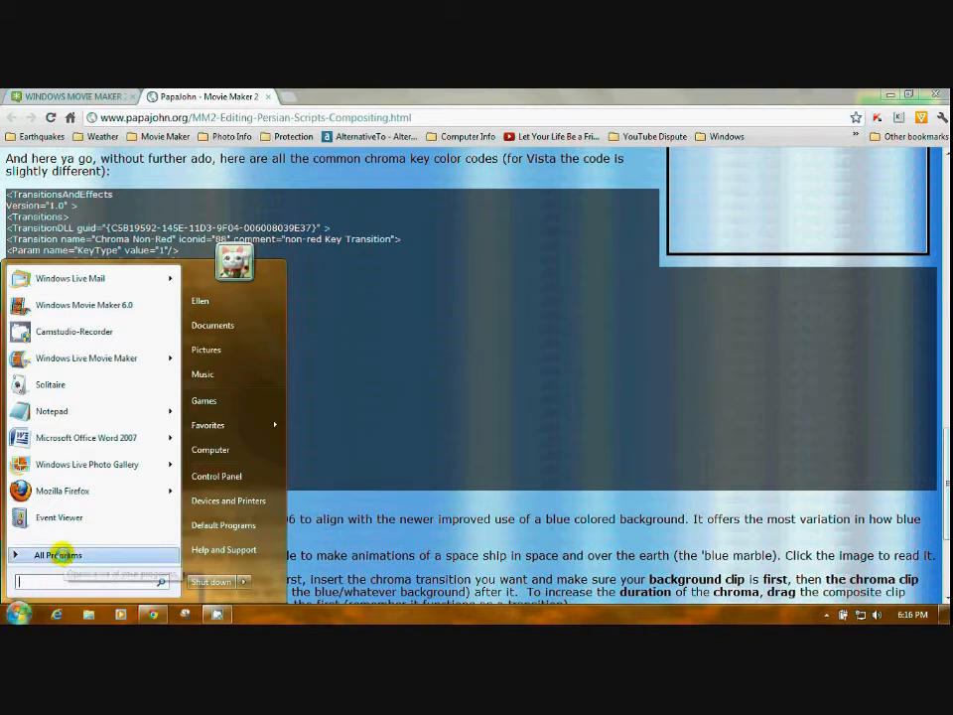
click(58, 554)
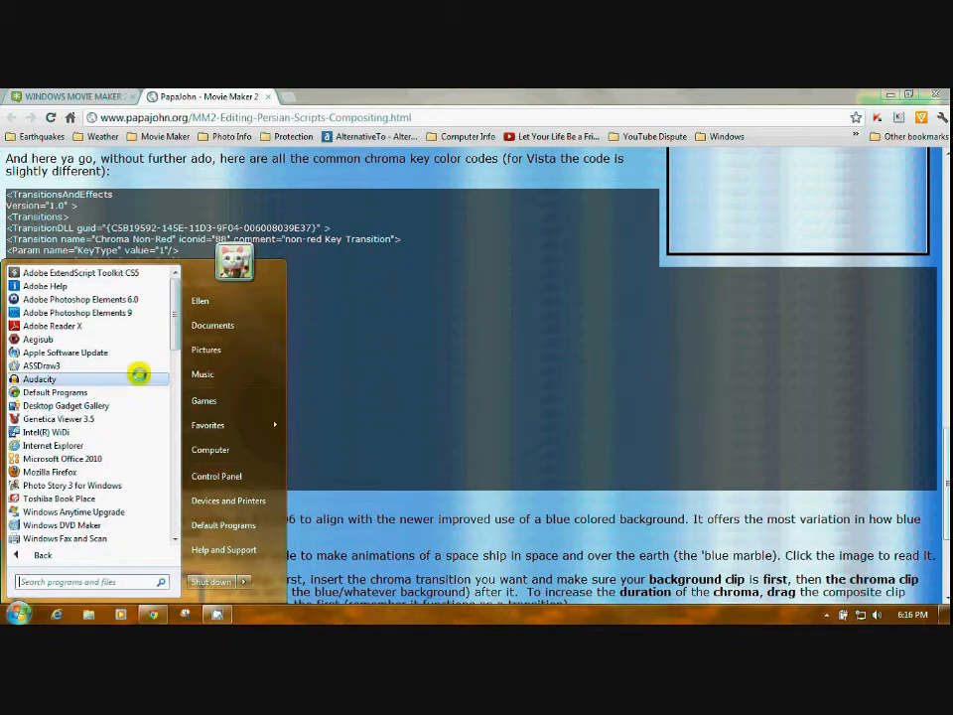
scroll(down, 3)
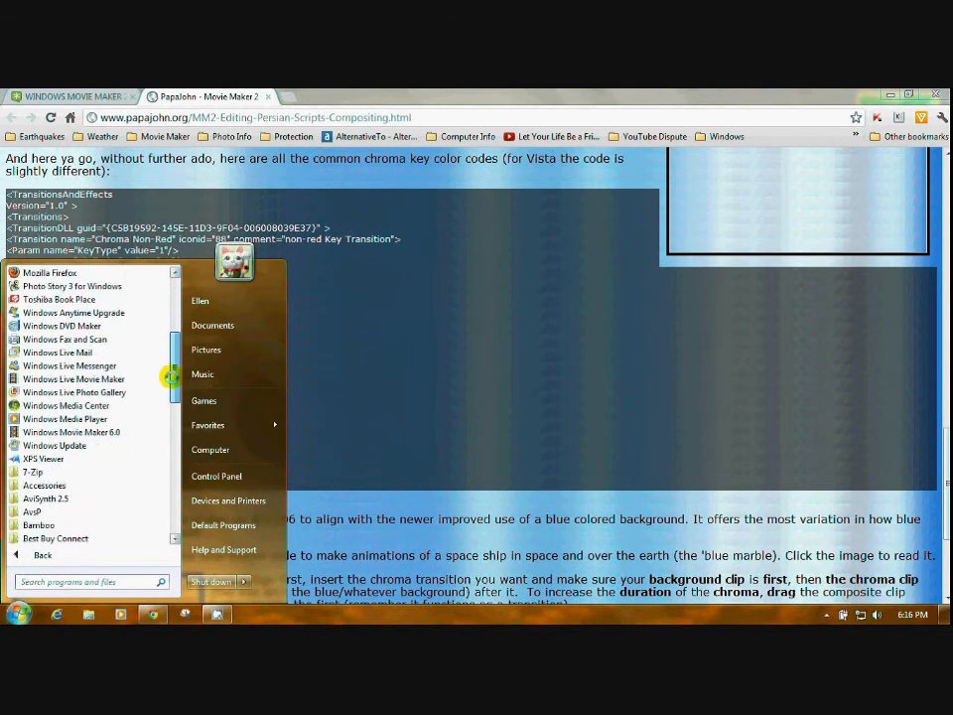
scroll(down, 3)
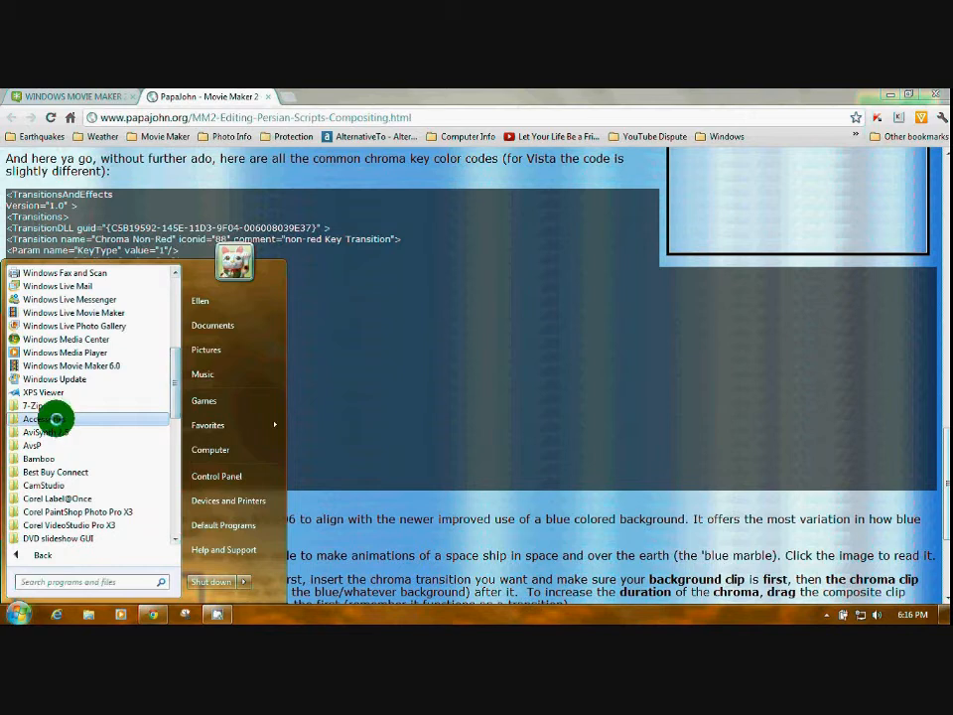
click(44, 417)
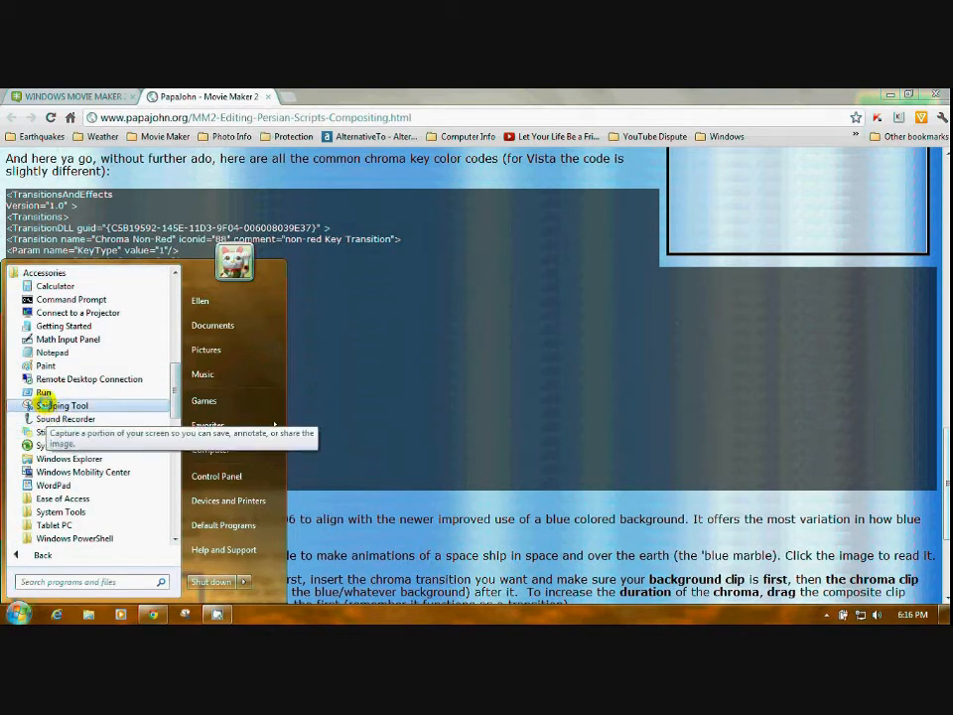
mouse_move(51, 353)
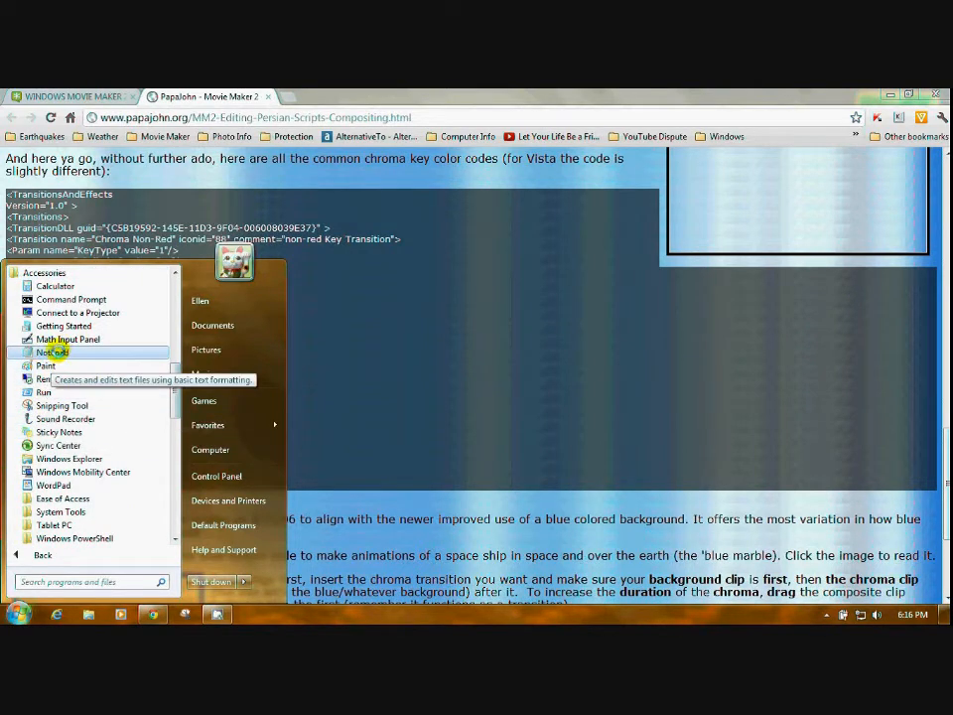
click(52, 353)
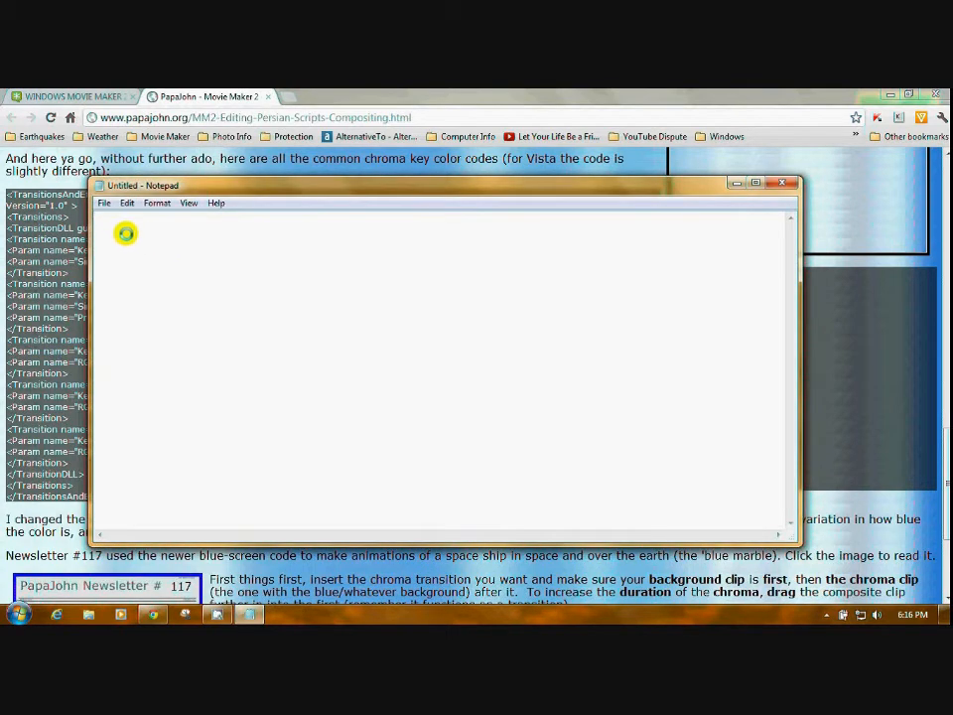
Paste the copied chroma key XML into the blank Notepad document
right_click(127, 232)
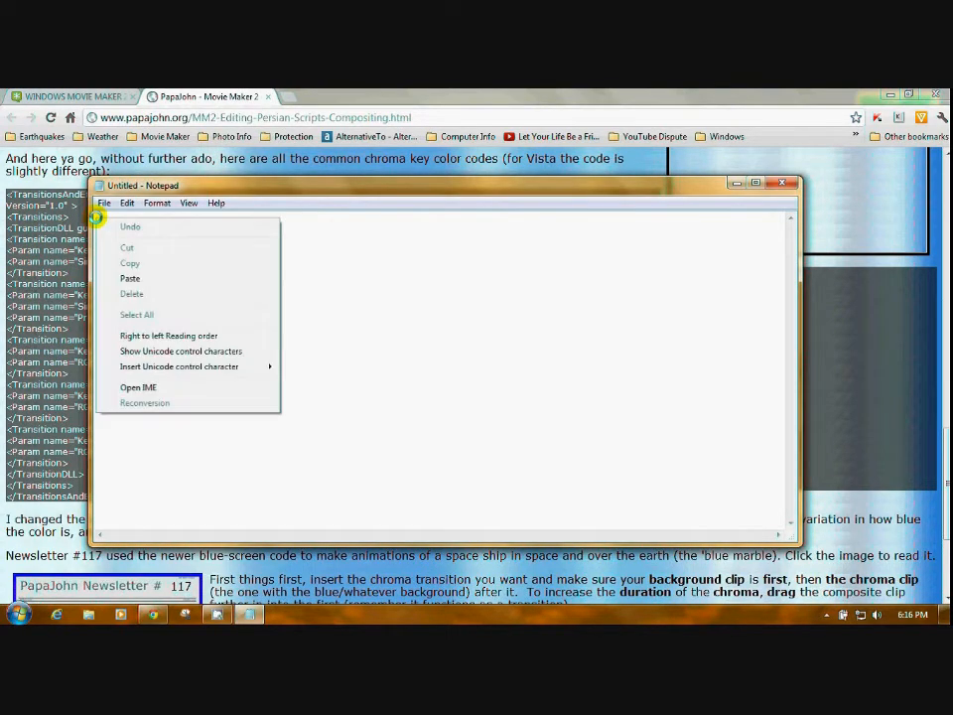
click(130, 278)
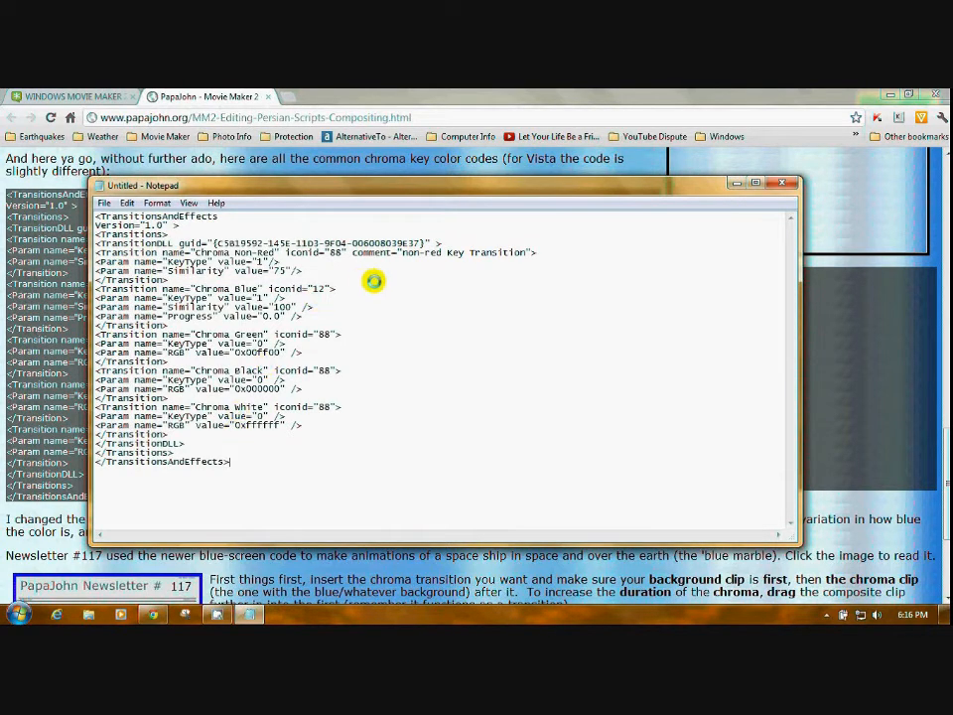
mouse_move(377, 365)
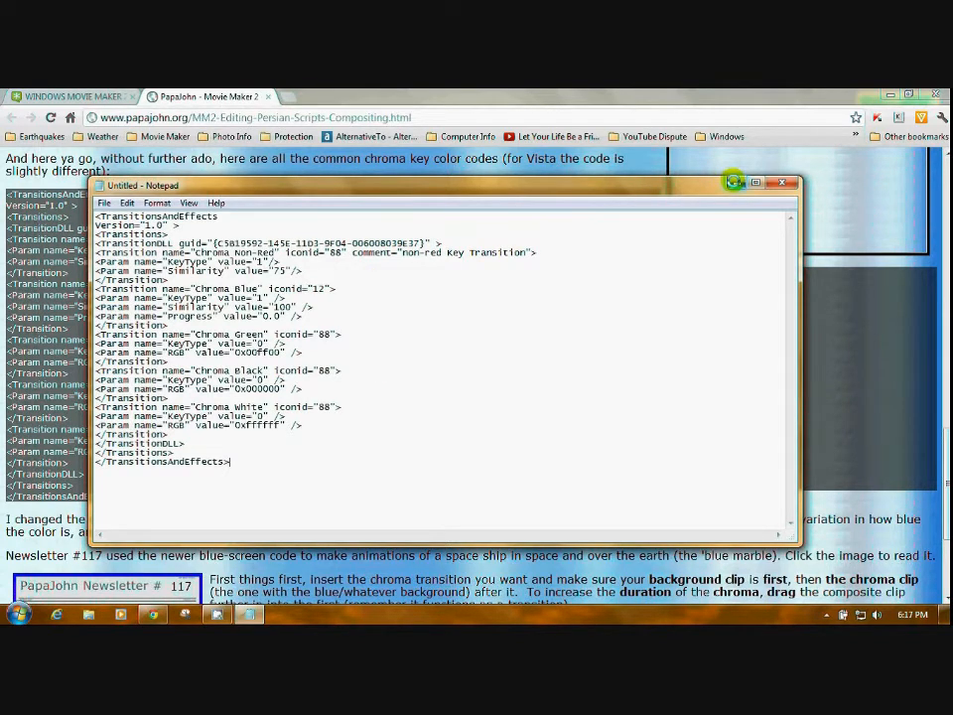
click(783, 183)
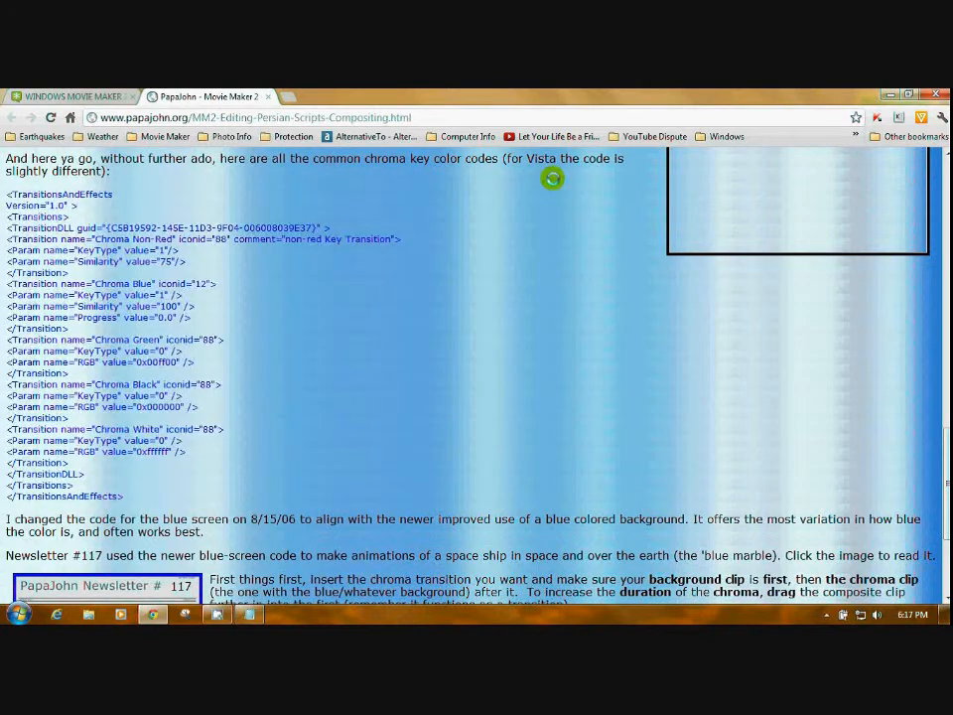
mouse_move(111, 250)
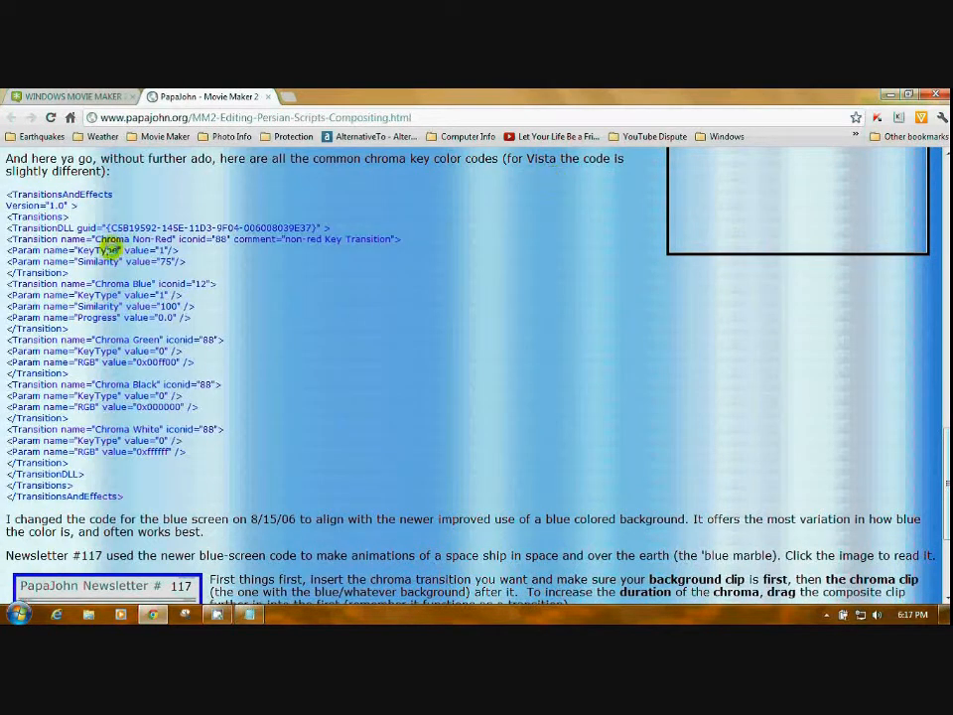
mouse_move(149, 290)
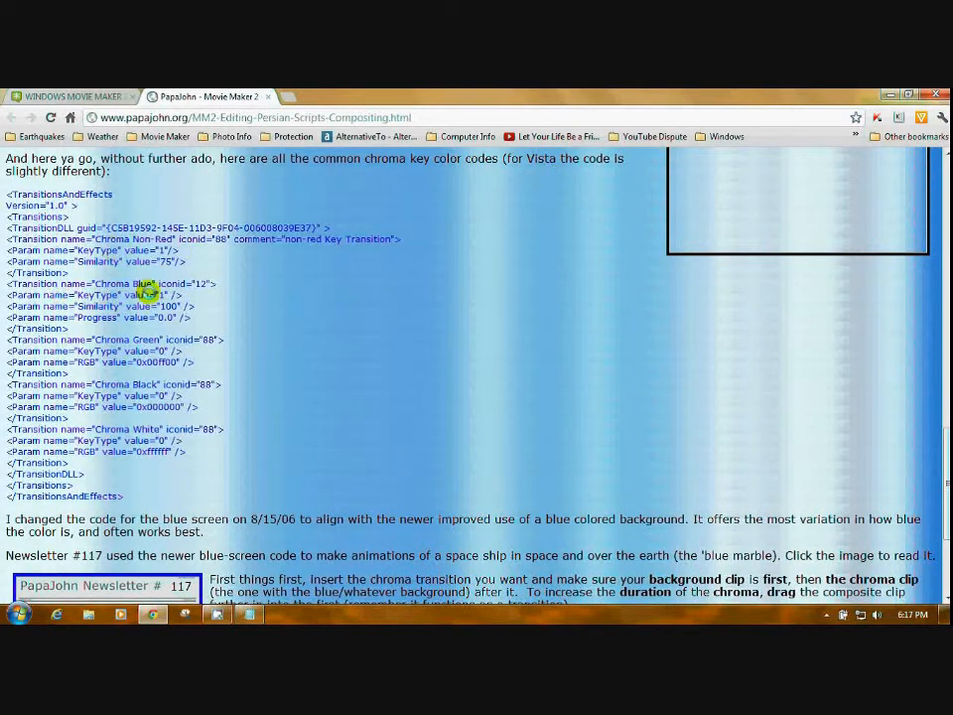
mouse_move(167, 525)
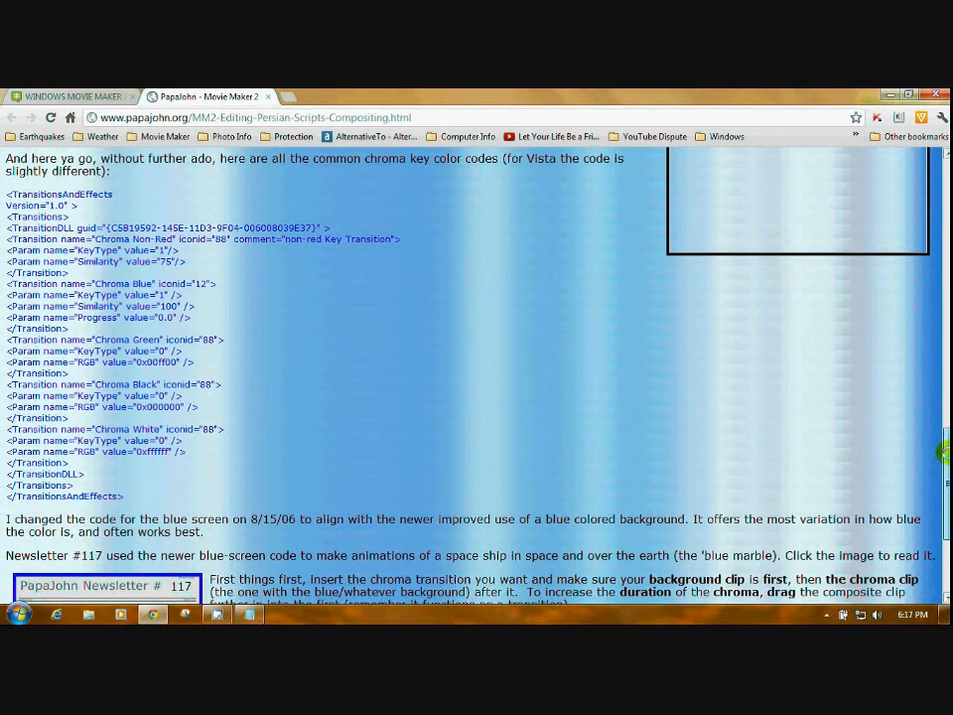
scroll(up, 3)
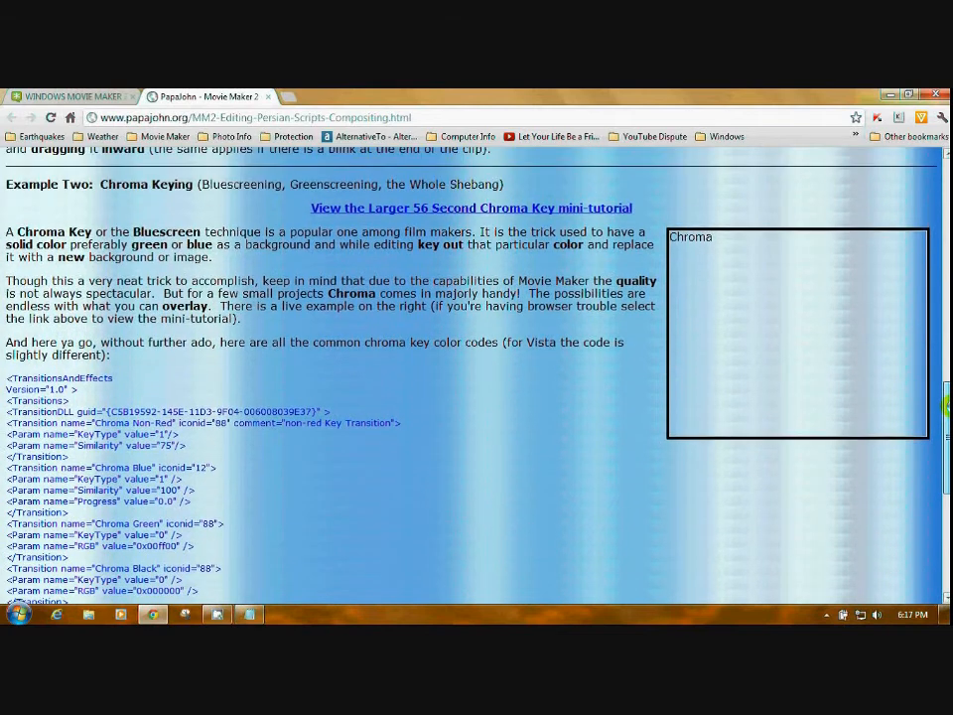
scroll(up, 3)
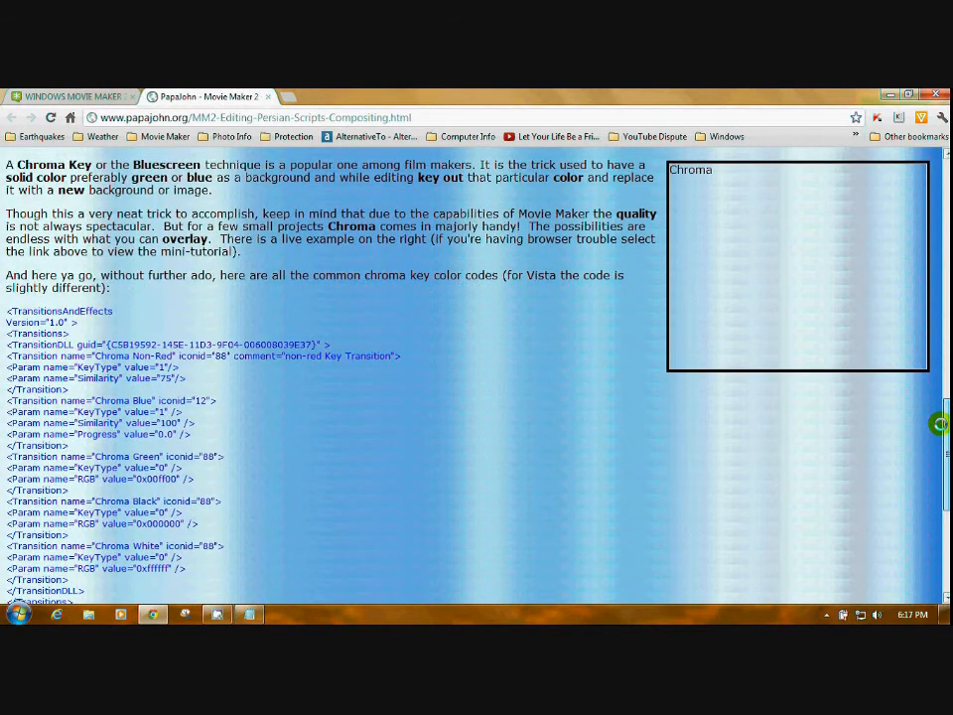
scroll(down, 3)
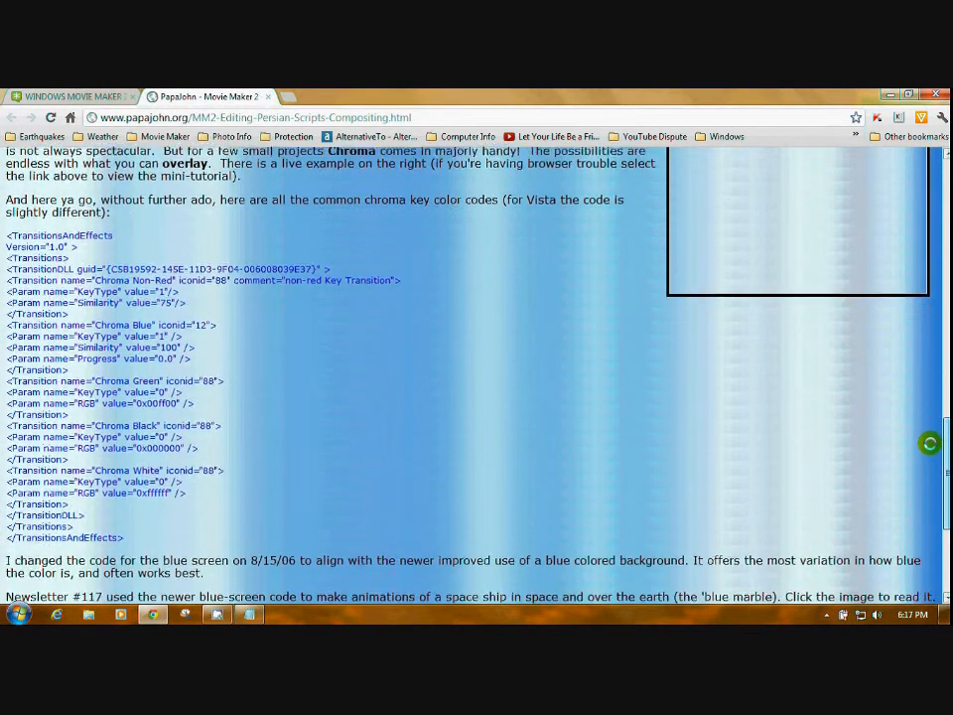
scroll(down, 3)
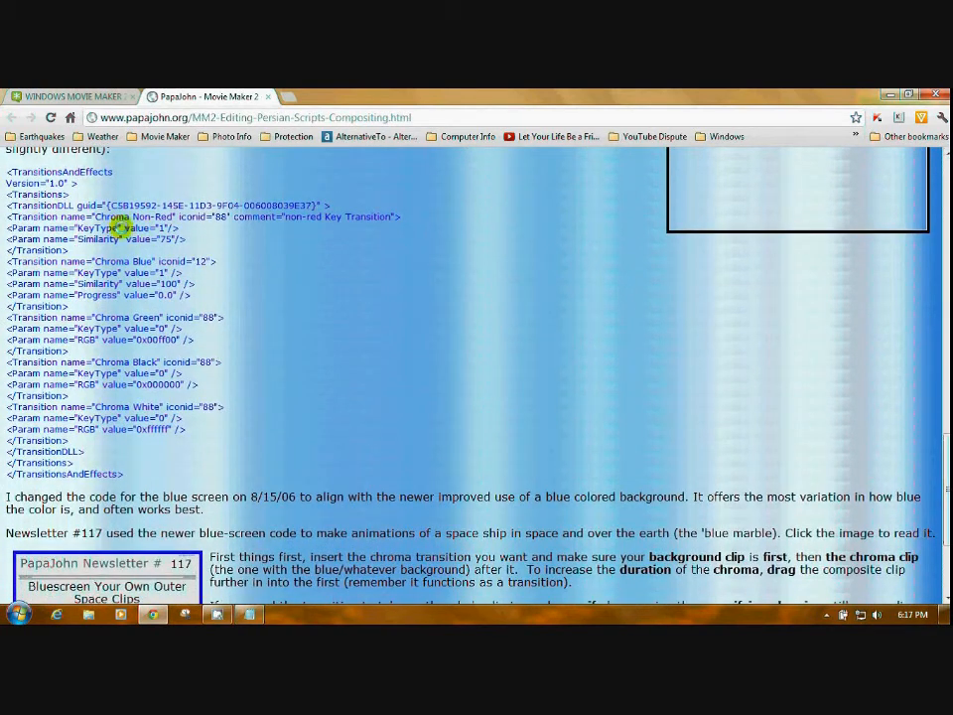
mouse_move(139, 362)
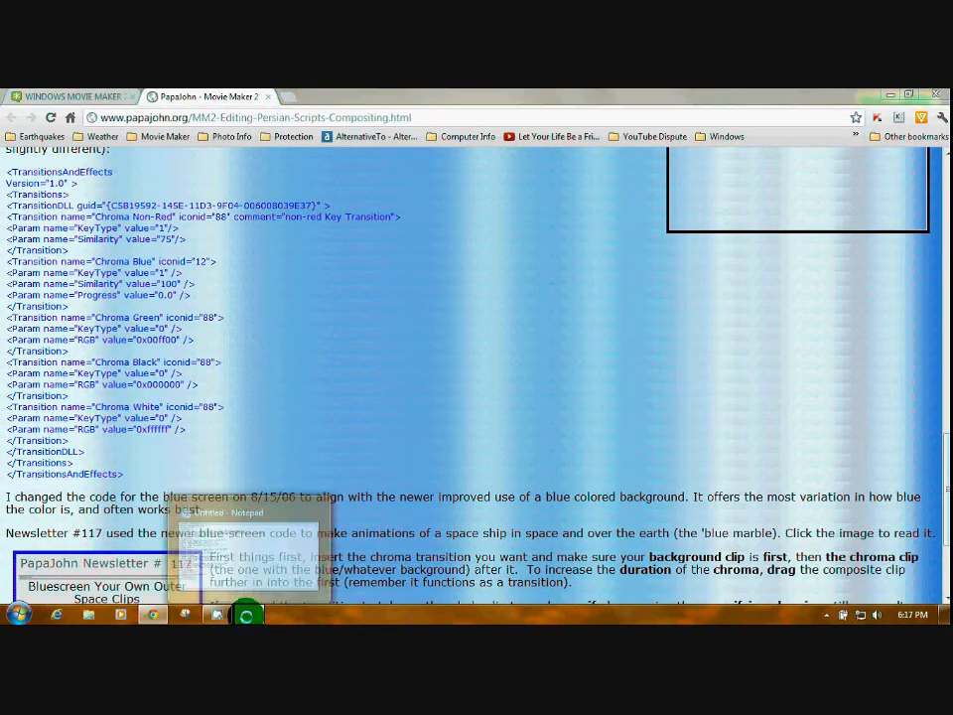
Save the Notepad document to the Desktop as Chroma Key.xml via Save As
click(249, 614)
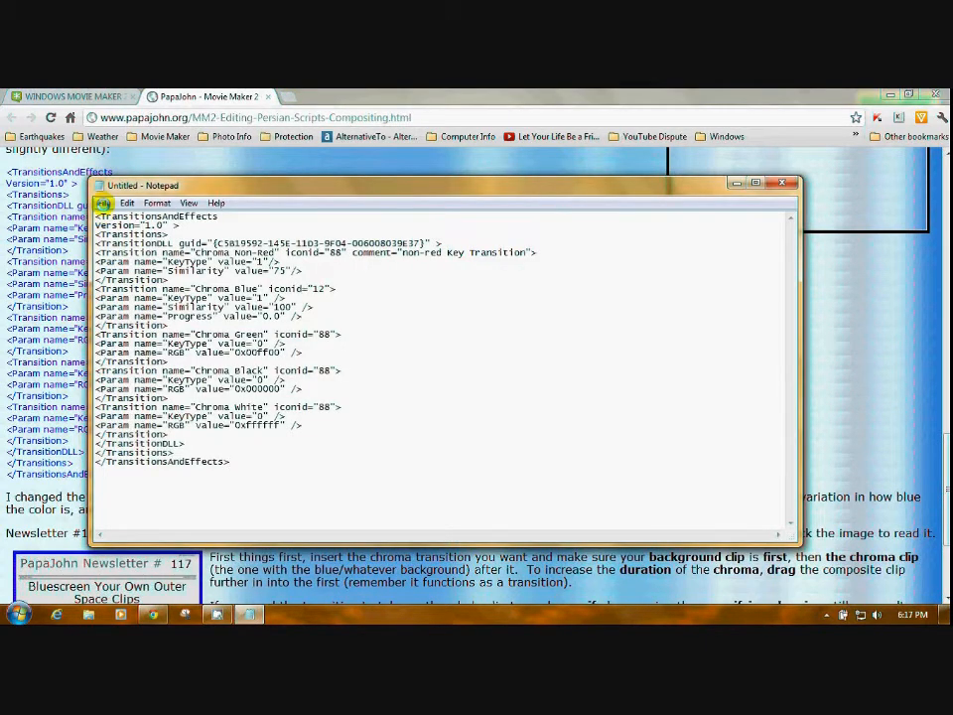
click(103, 203)
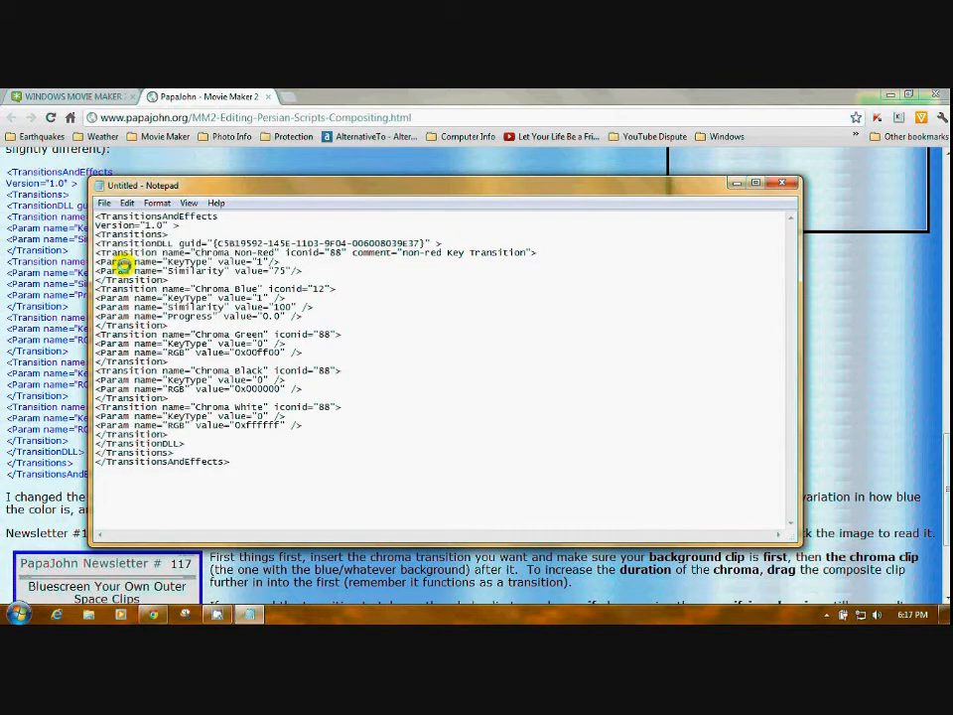
click(103, 203)
text(C)
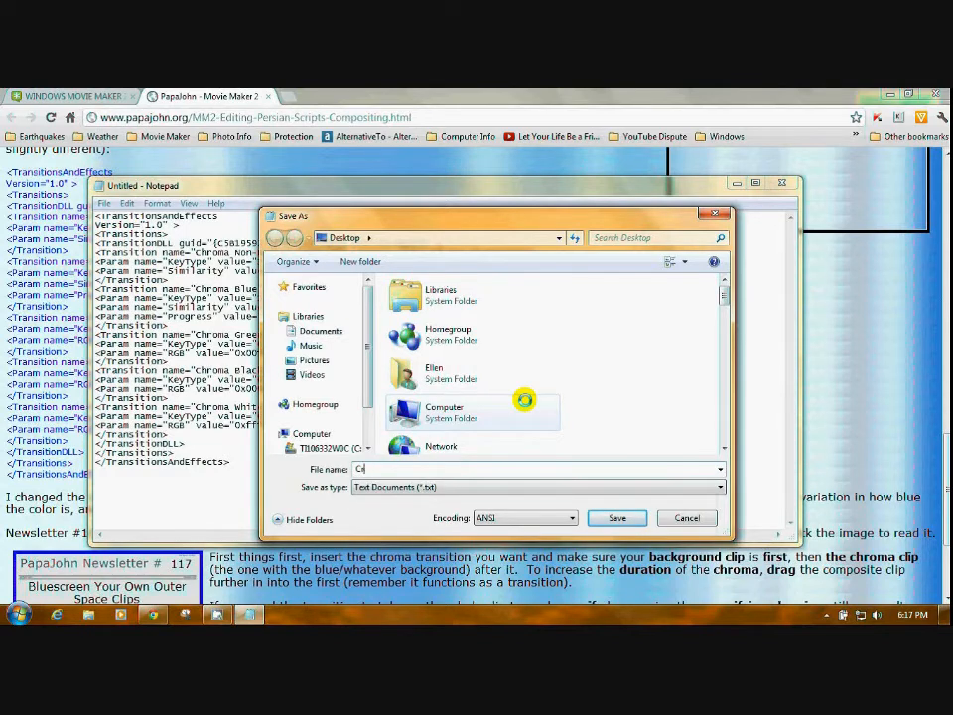
text(hroma Key.xml)
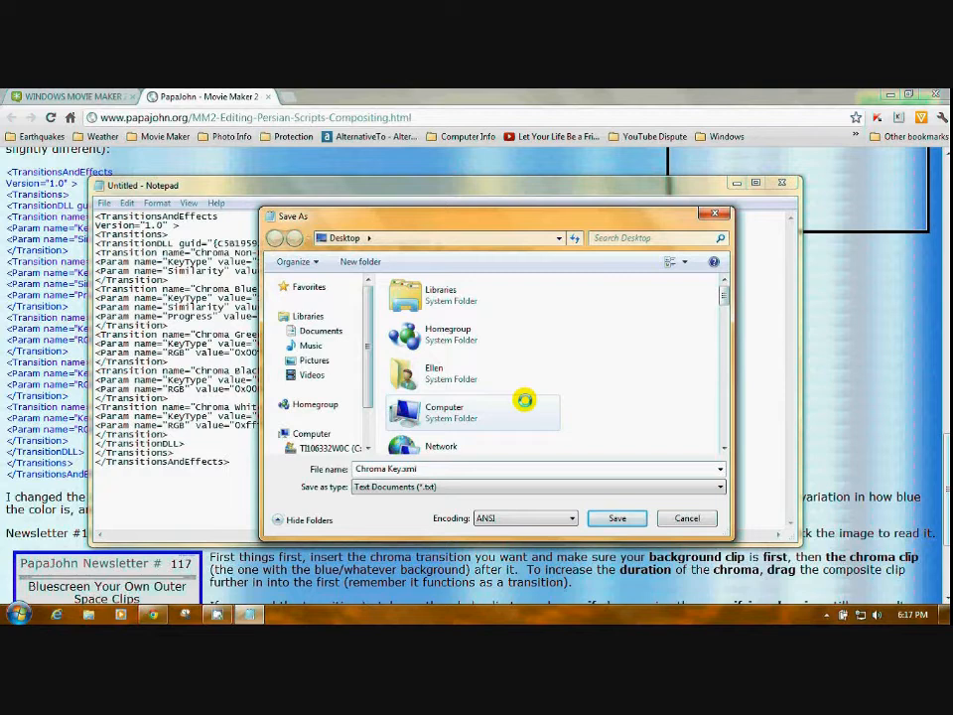
mouse_move(616, 516)
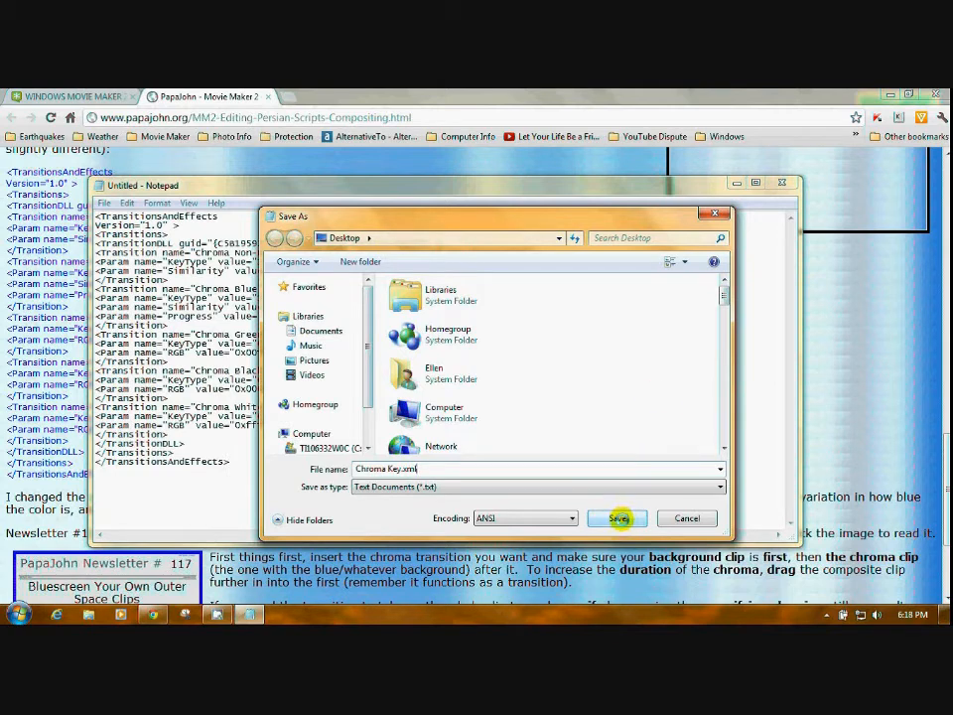
click(616, 516)
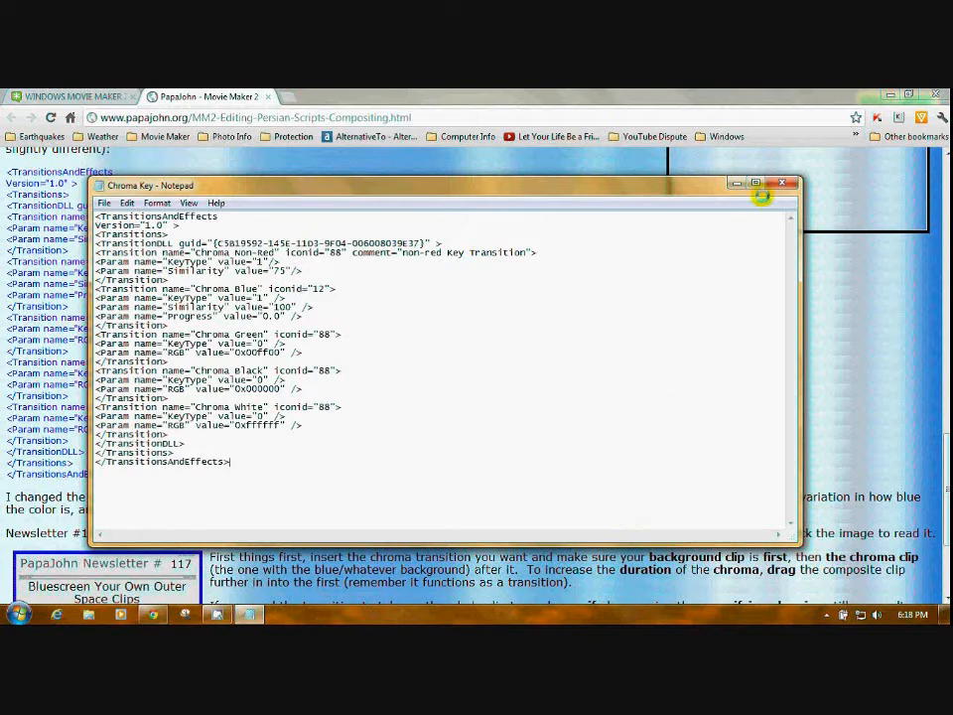
mouse_move(780, 183)
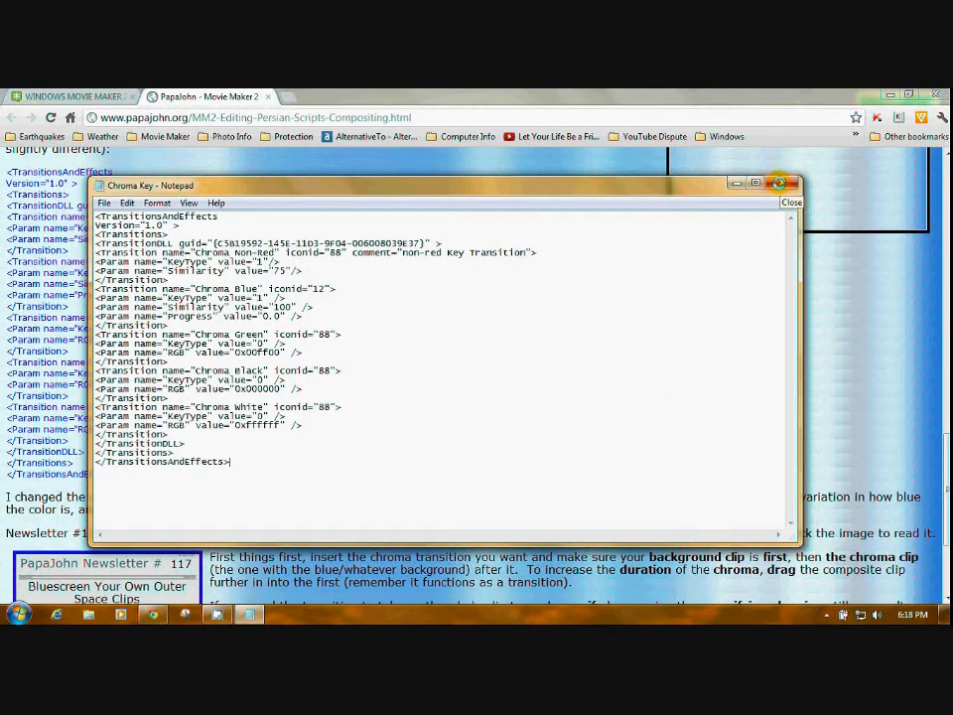
Close Notepad and copy the Chroma Key file from the desktop
click(791, 203)
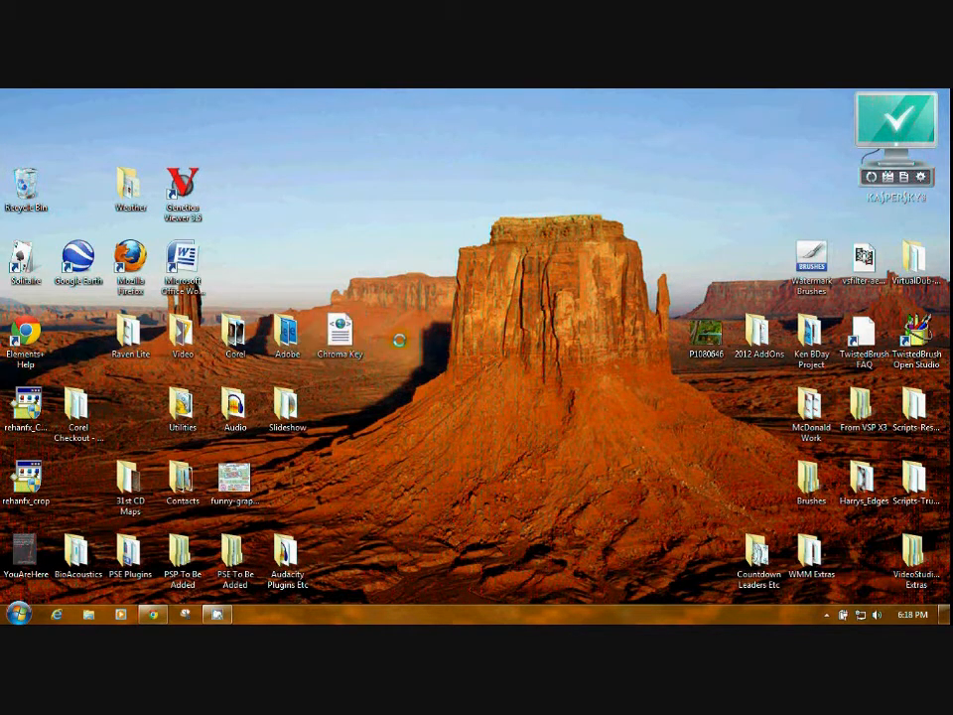
mouse_move(342, 334)
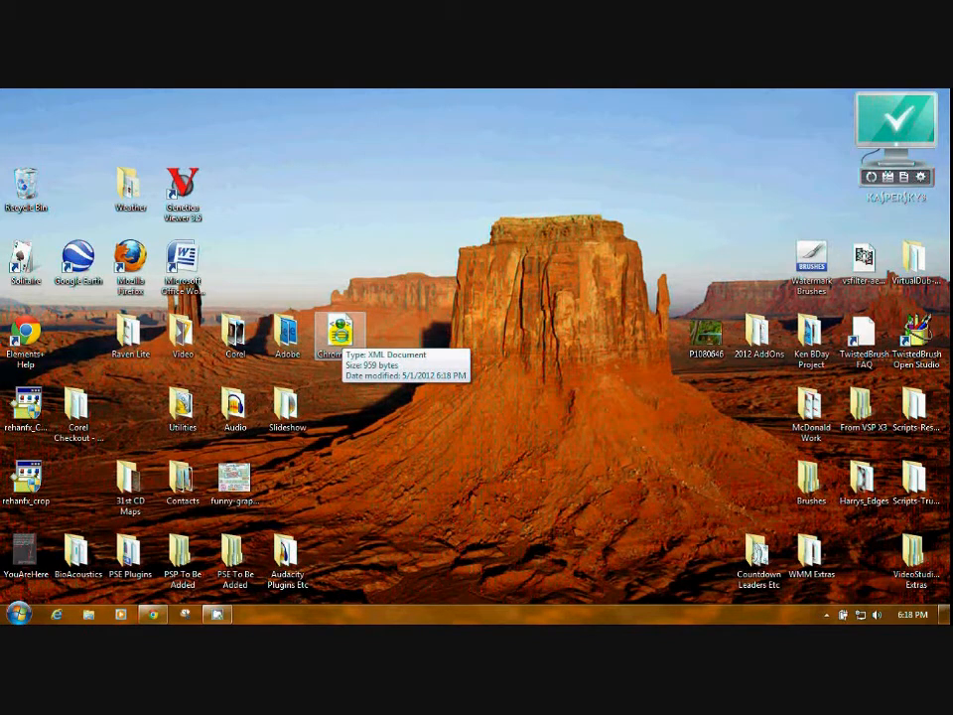
right_click(340, 335)
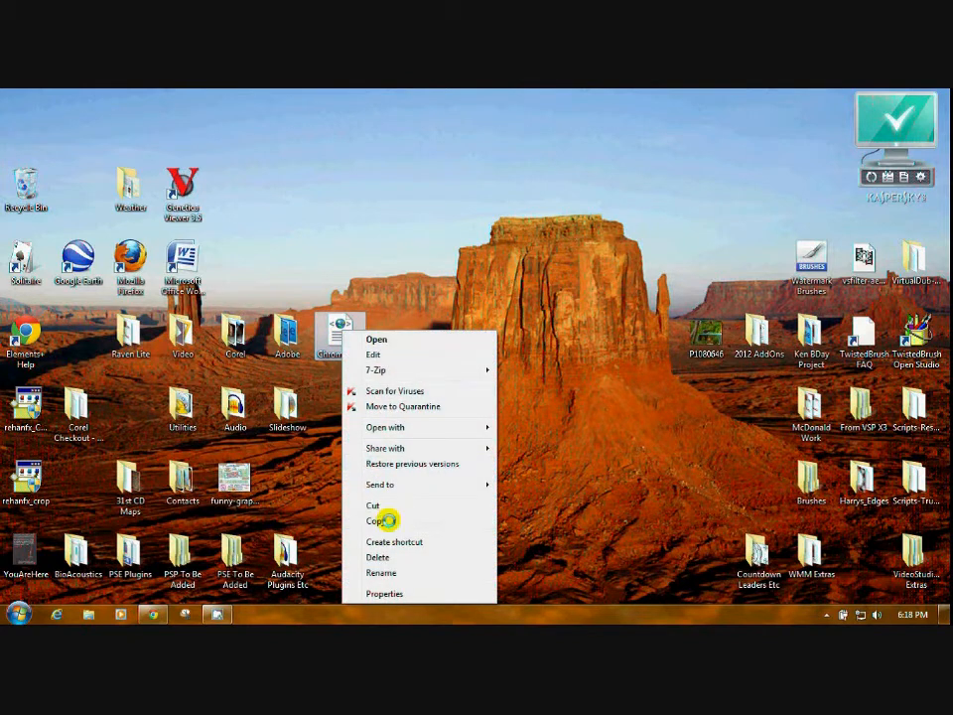
click(18, 612)
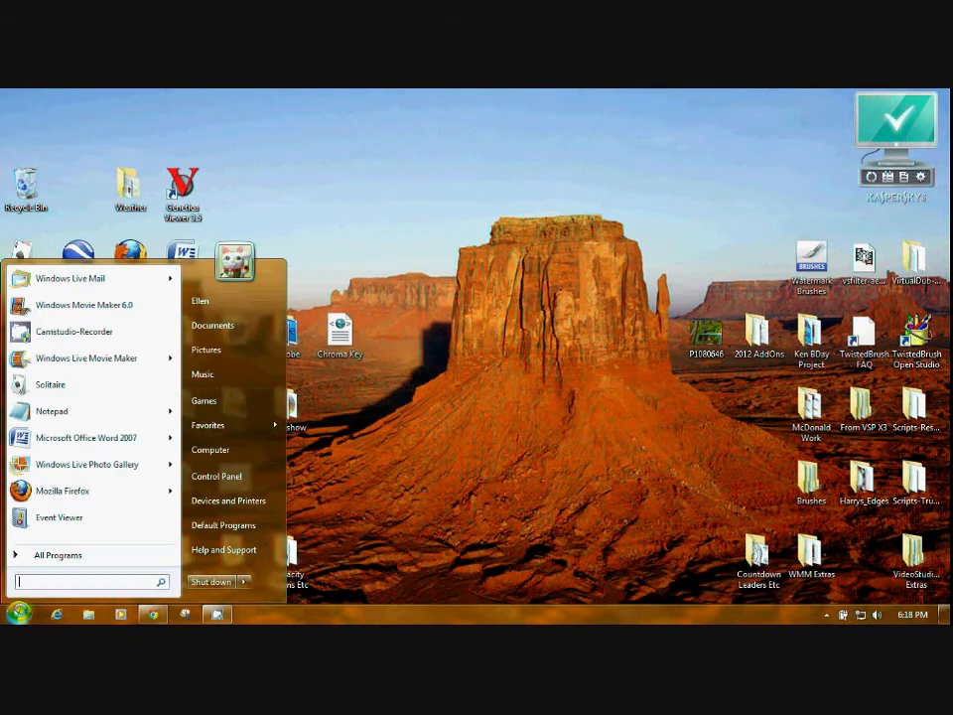
mouse_move(206, 350)
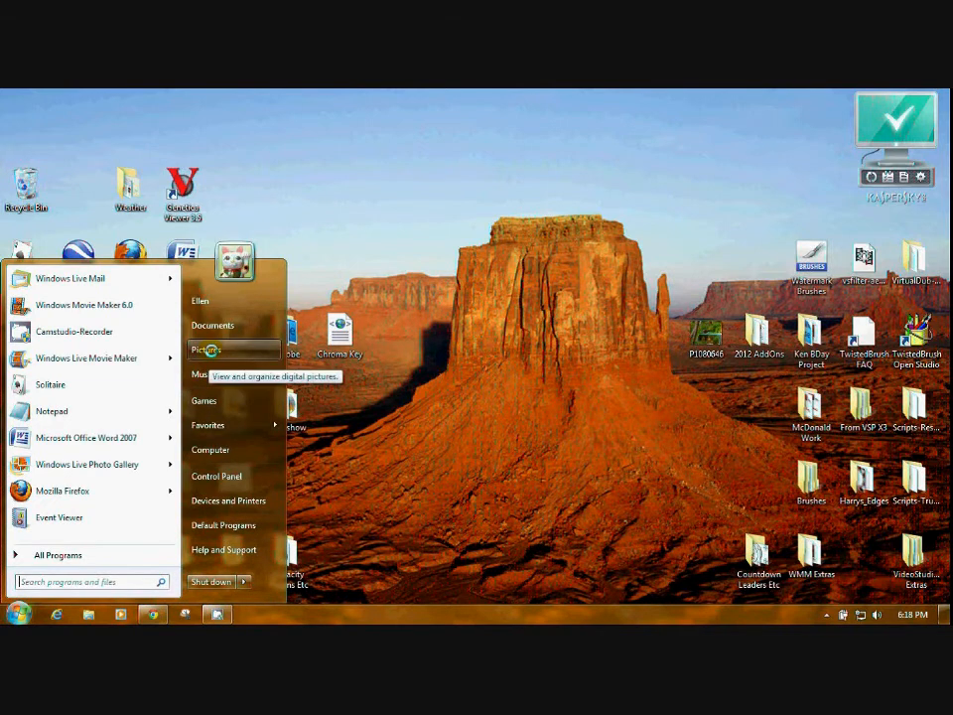
Reopen Explorer on Pictures and expand C: > Program Files (x86) > Movie Maker > Shared
click(207, 350)
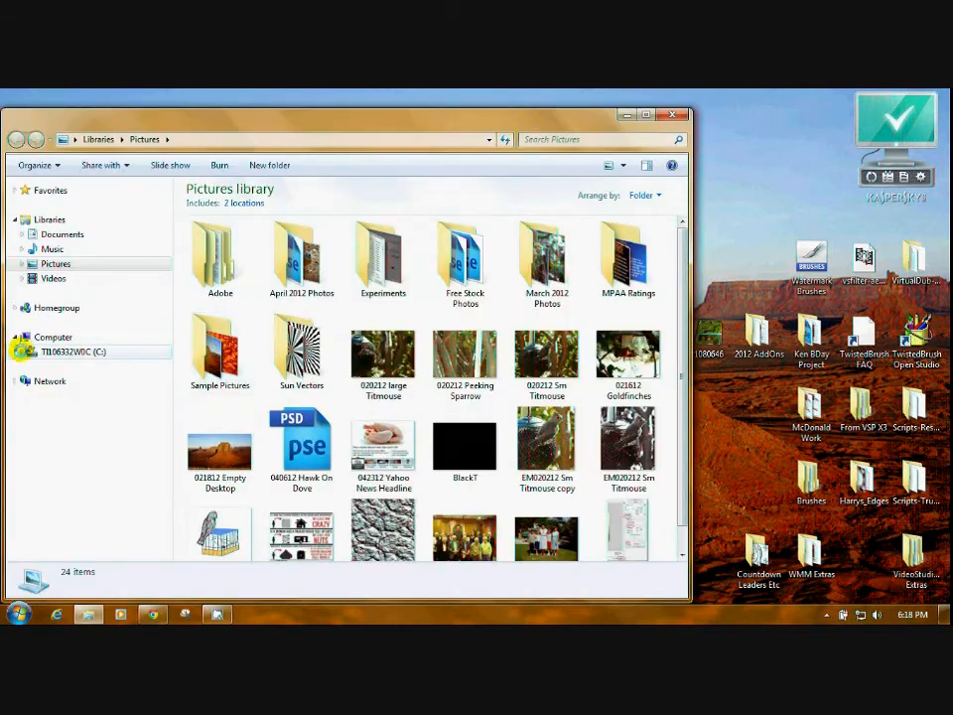
click(24, 351)
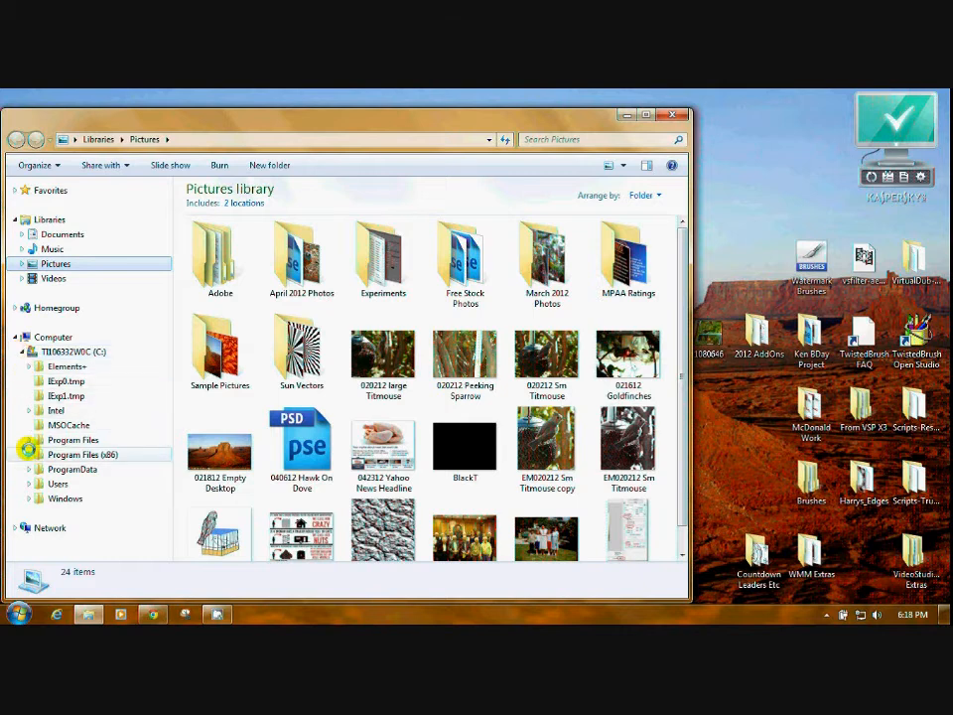
click(24, 453)
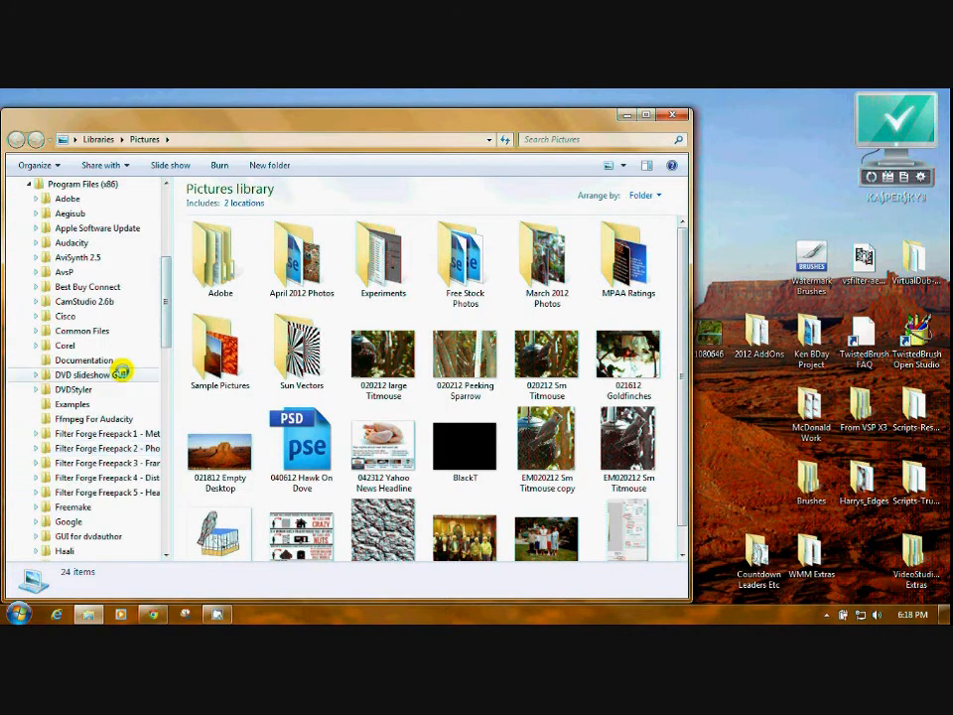
scroll(down, 3)
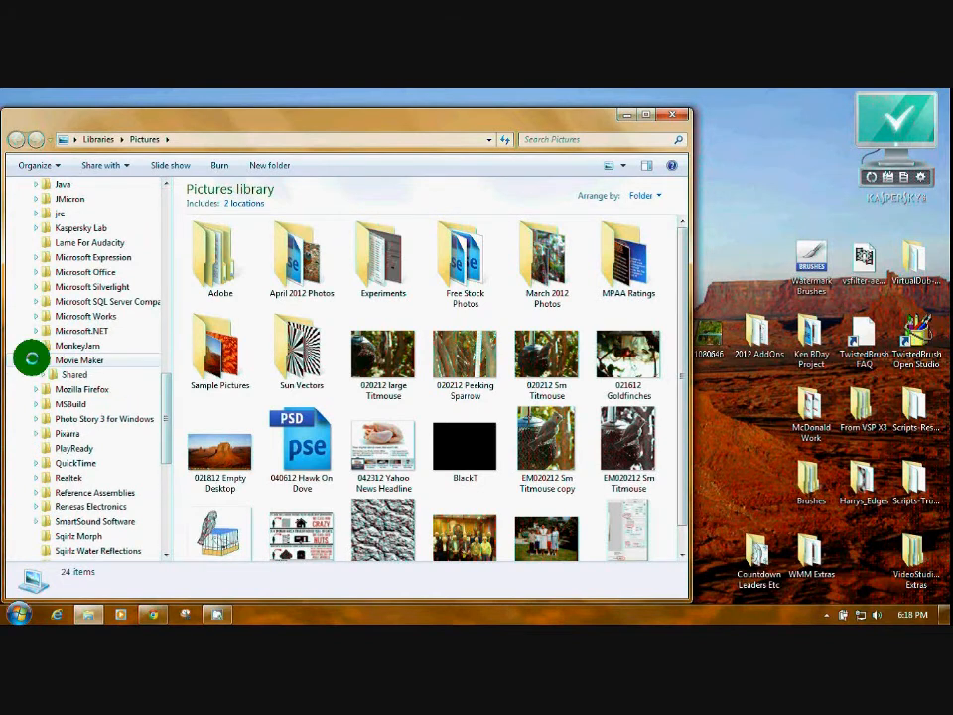
click(75, 374)
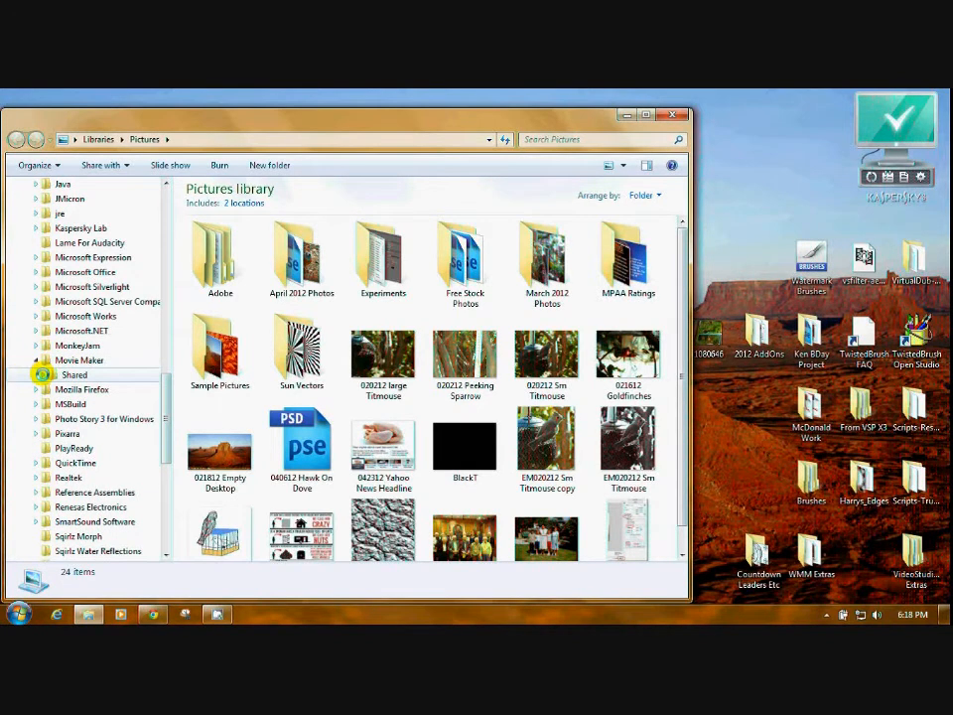
click(51, 374)
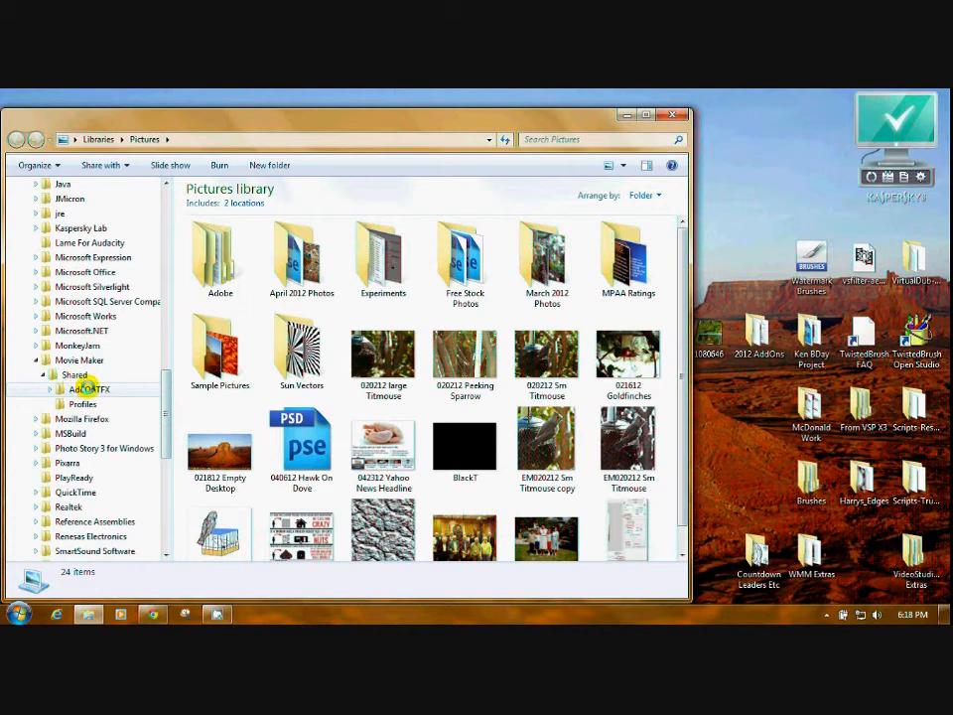
Paste the copied Chroma Key file into the AddOnTFX folder
right_click(89, 388)
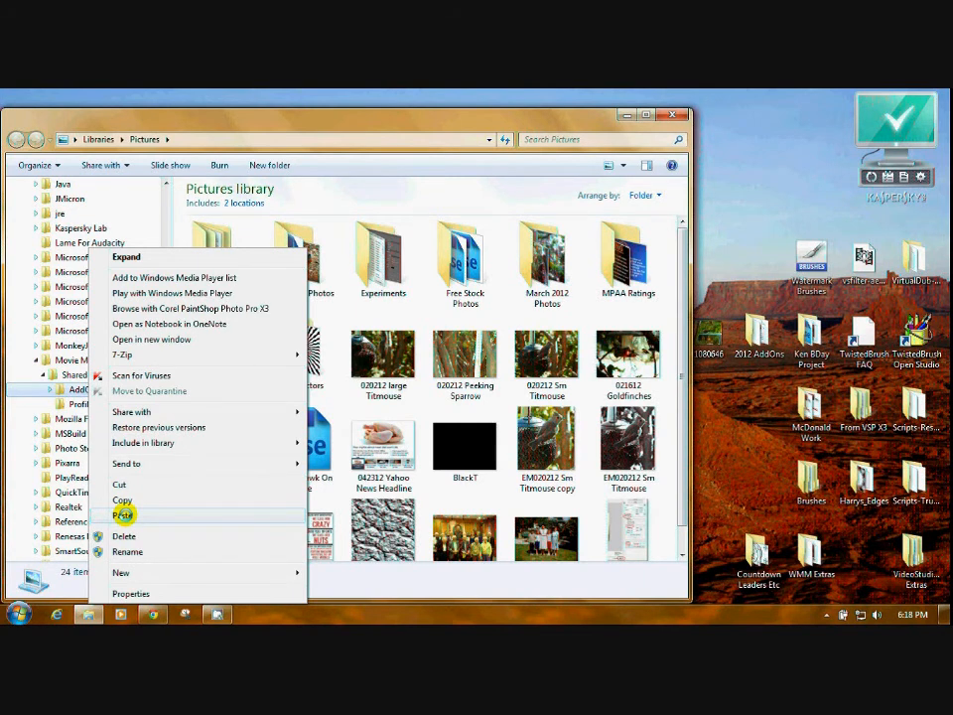
mouse_move(123, 514)
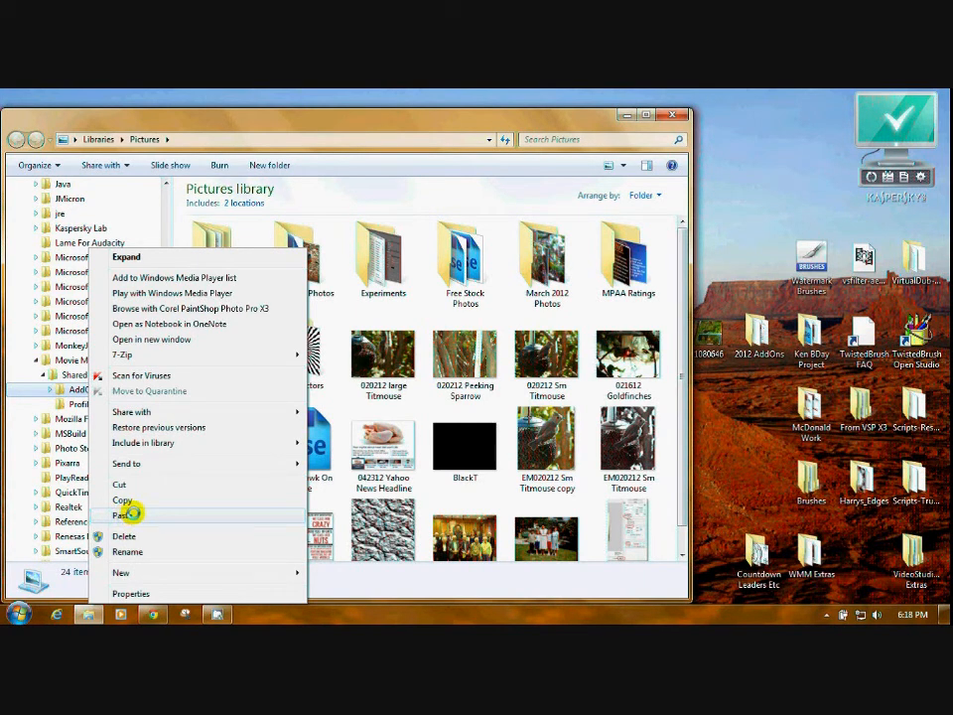
click(123, 516)
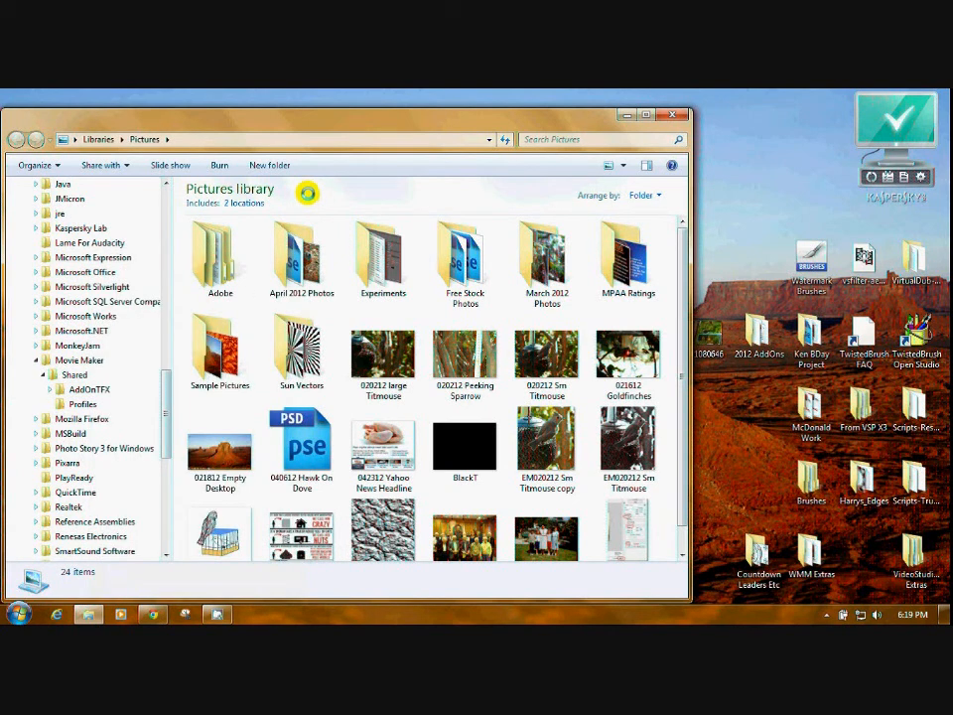
mouse_move(705, 479)
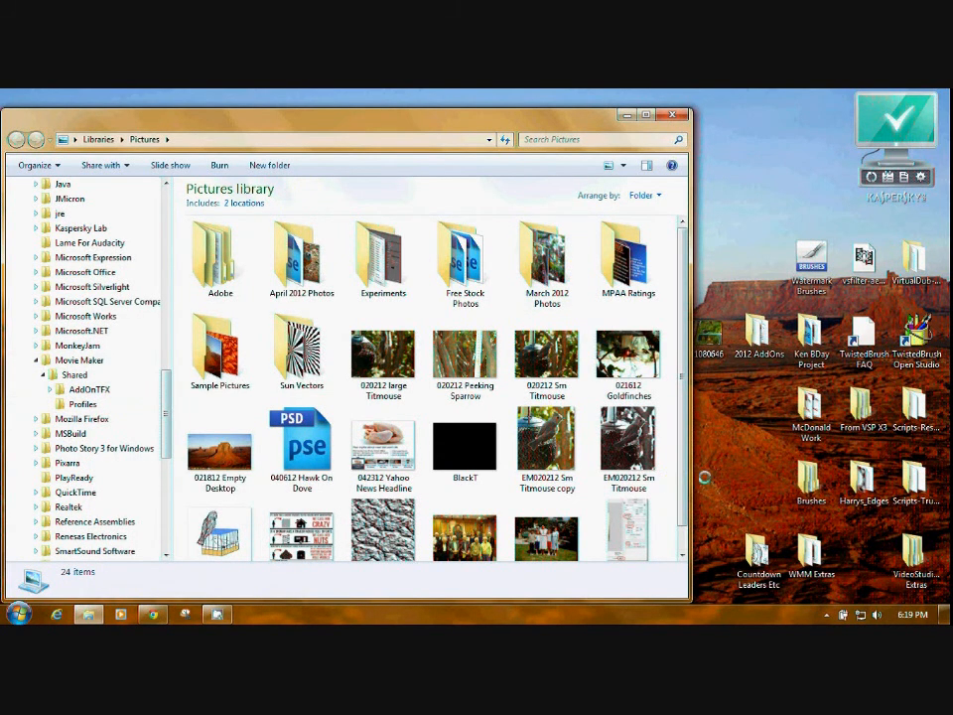
mouse_move(723, 473)
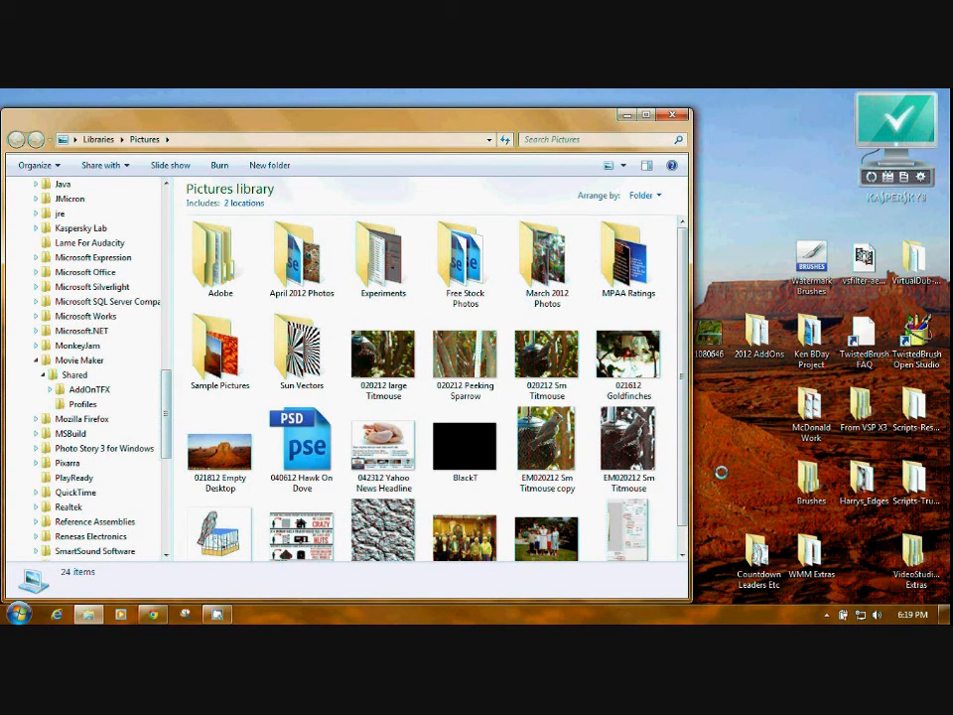
mouse_move(672, 116)
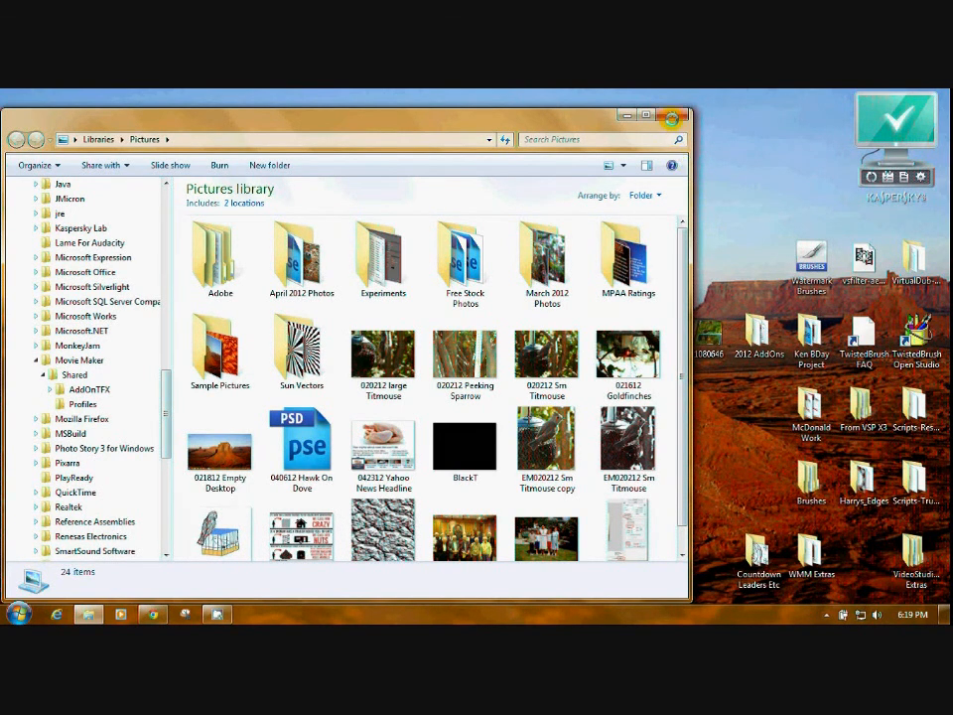
mouse_move(672, 115)
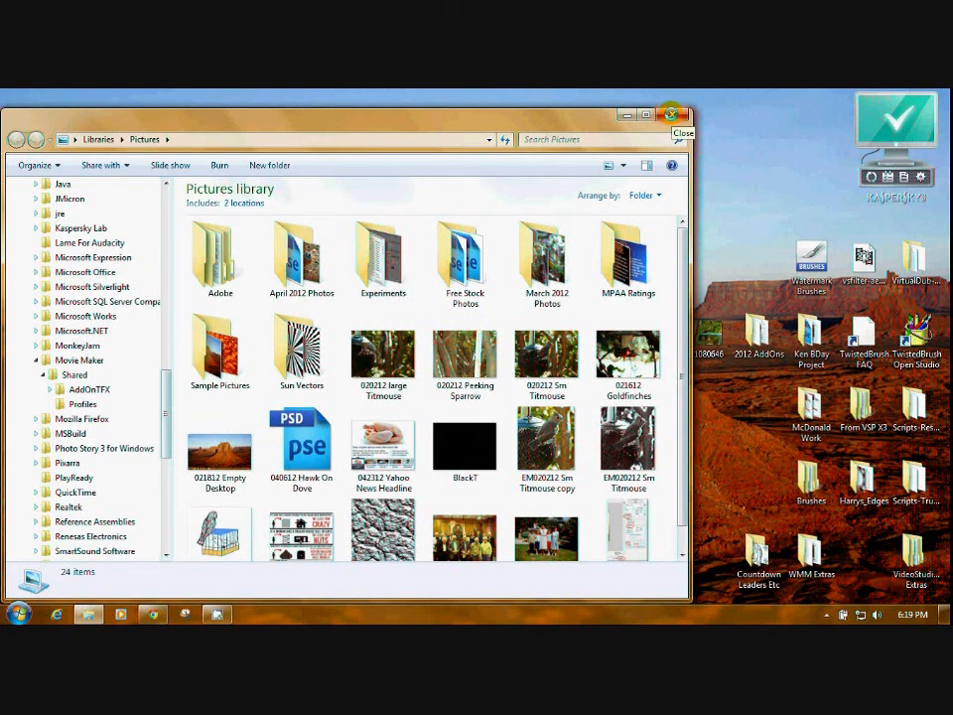